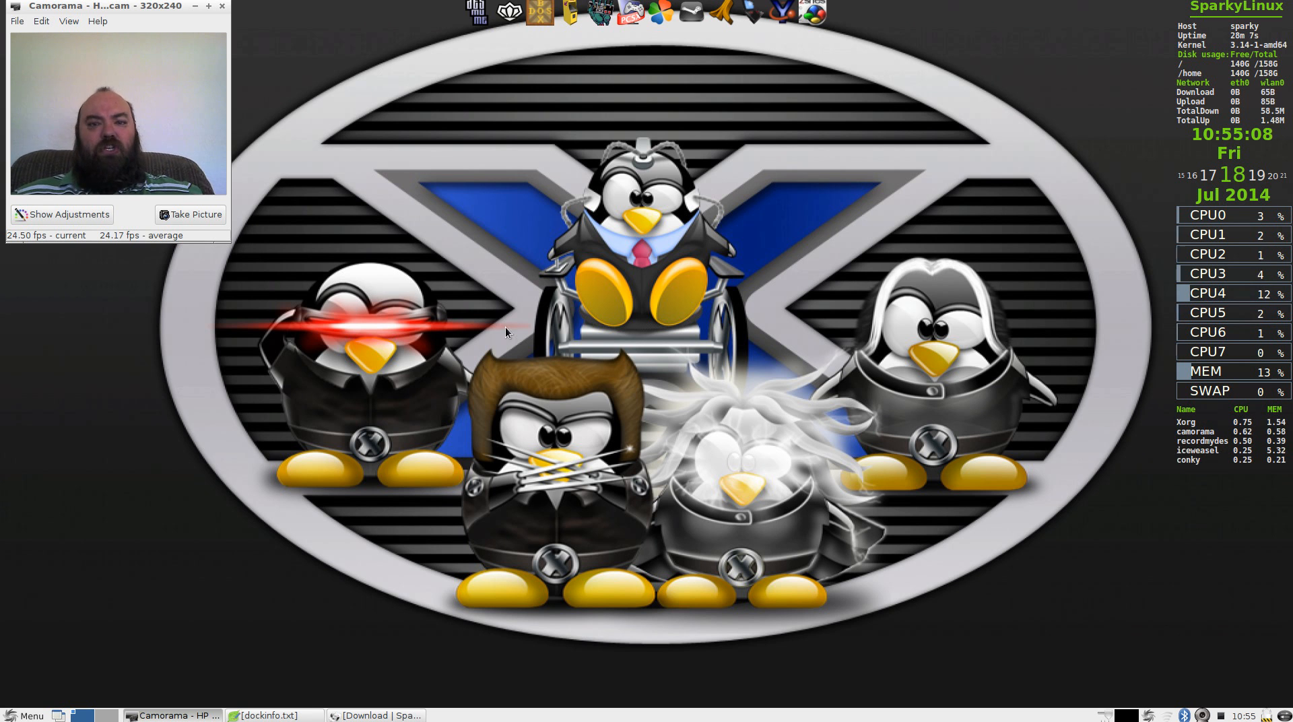
pyautogui.moveTo(324, 563)
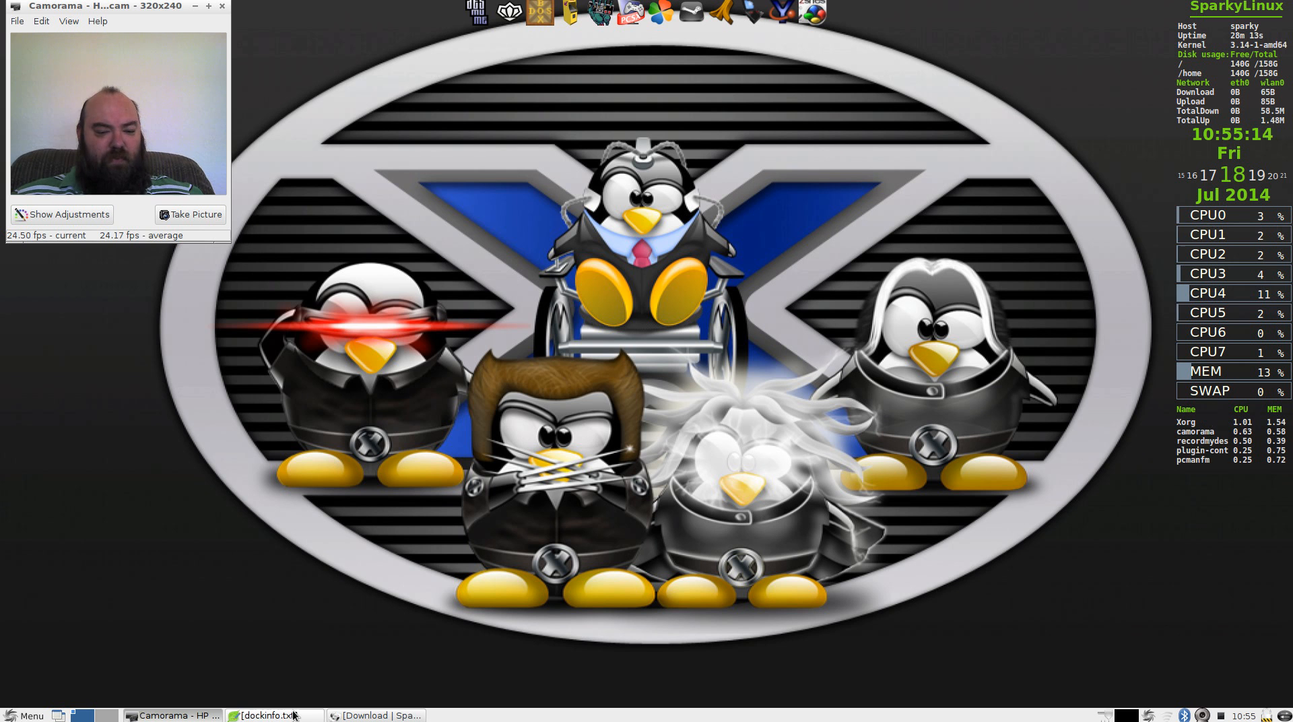
# - Restore the dockinfo.txt emulator notes and park the Leafpad window at the upper right
pyautogui.click(274, 717)
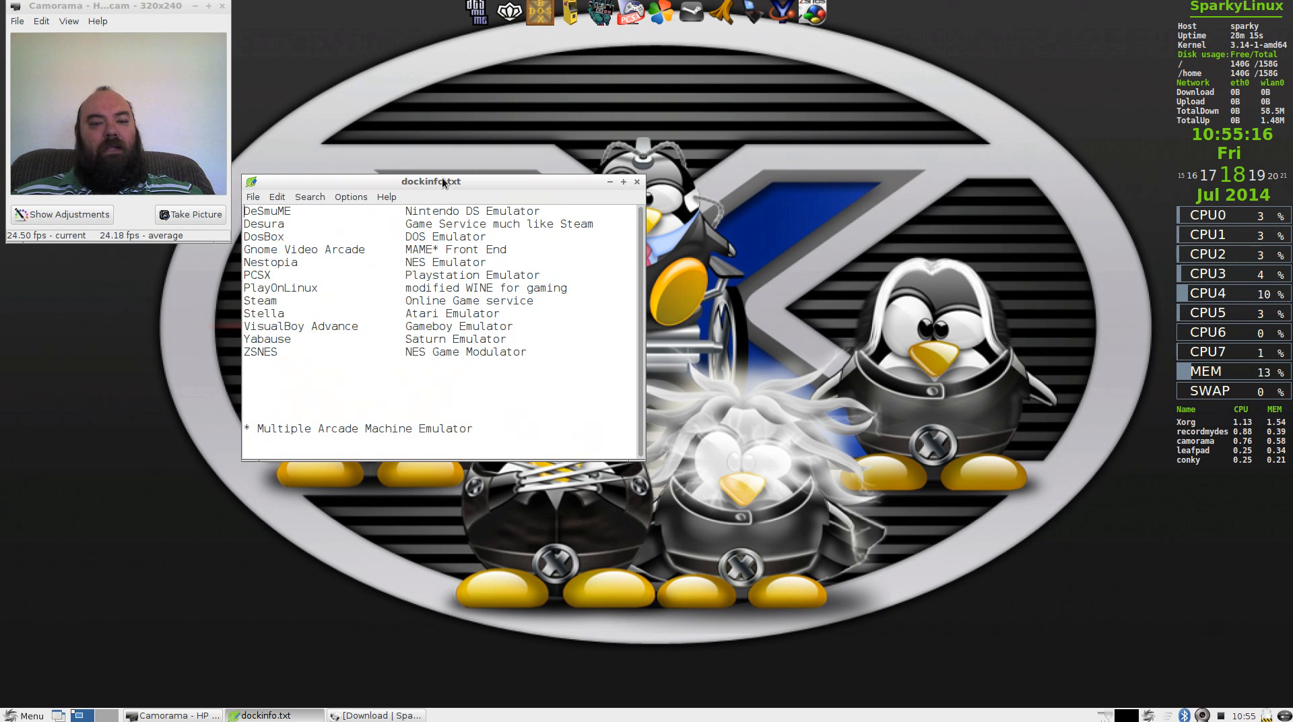
pyautogui.moveTo(431, 180); pyautogui.dragTo(1074, 417)
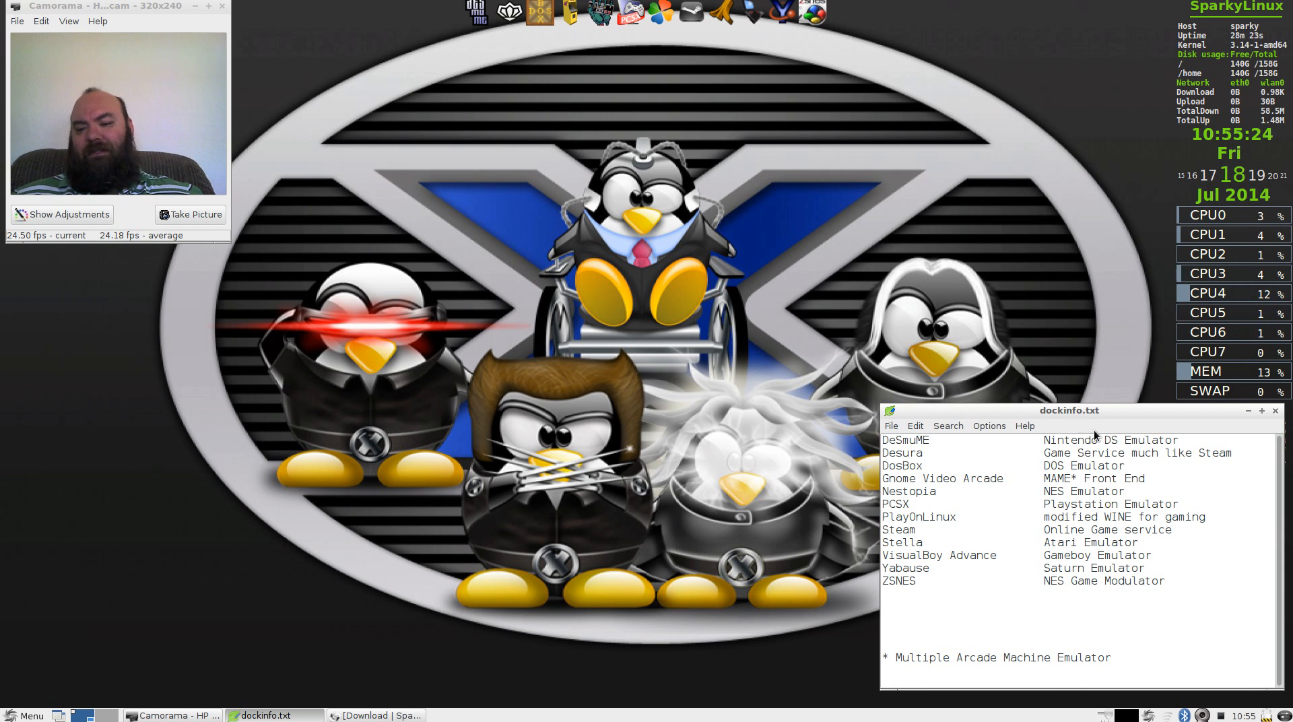
pyautogui.moveTo(1068, 409); pyautogui.dragTo(895, 74)
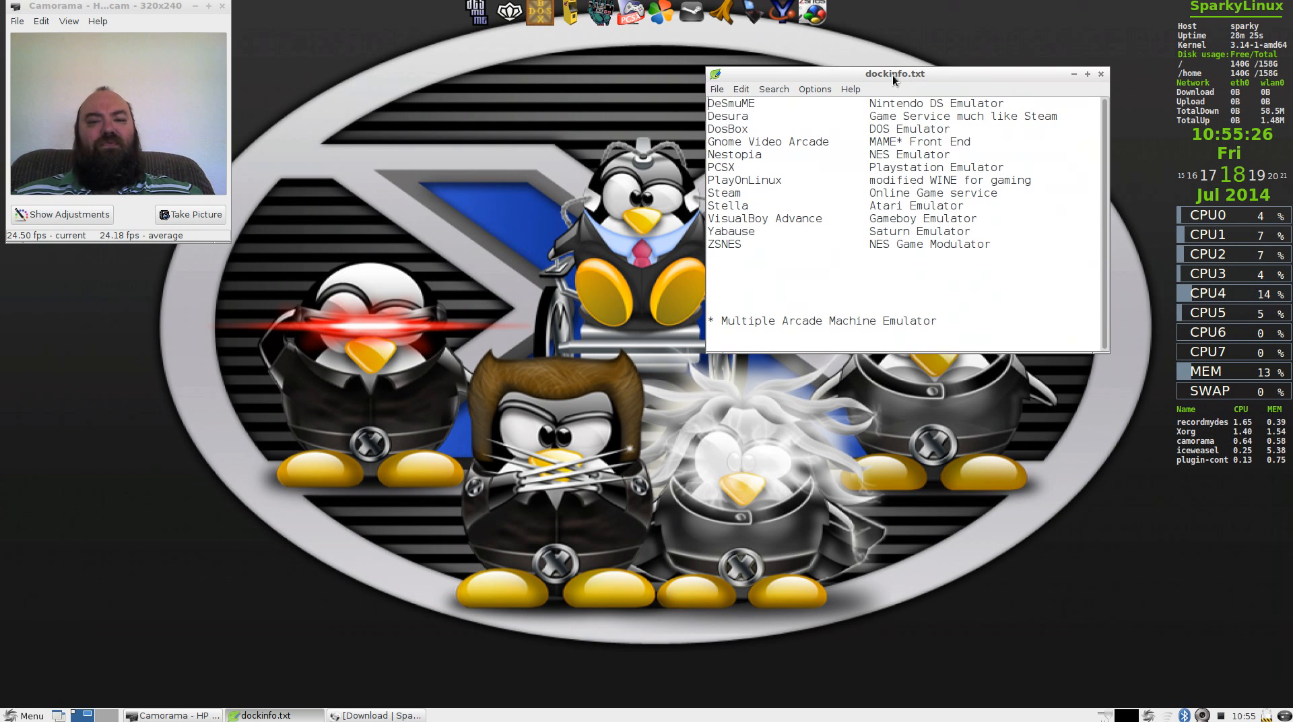
pyautogui.moveTo(472, 72)
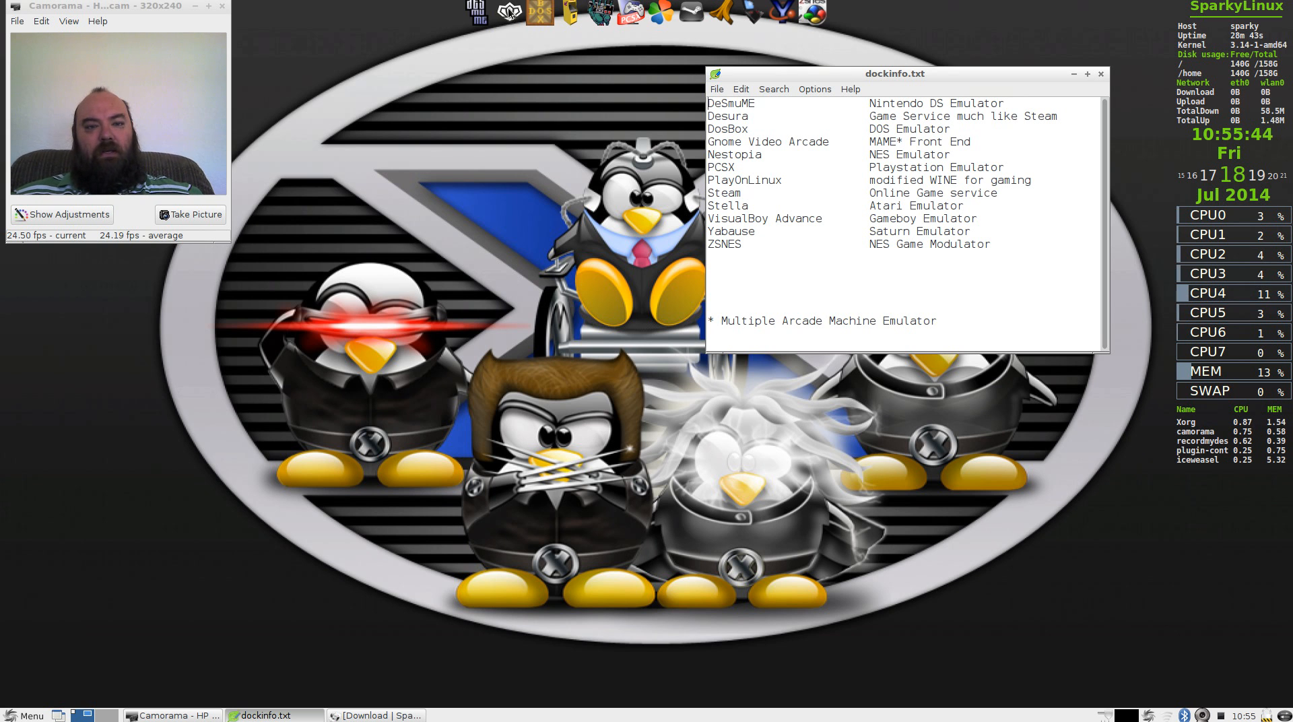
pyautogui.moveTo(508, 15)
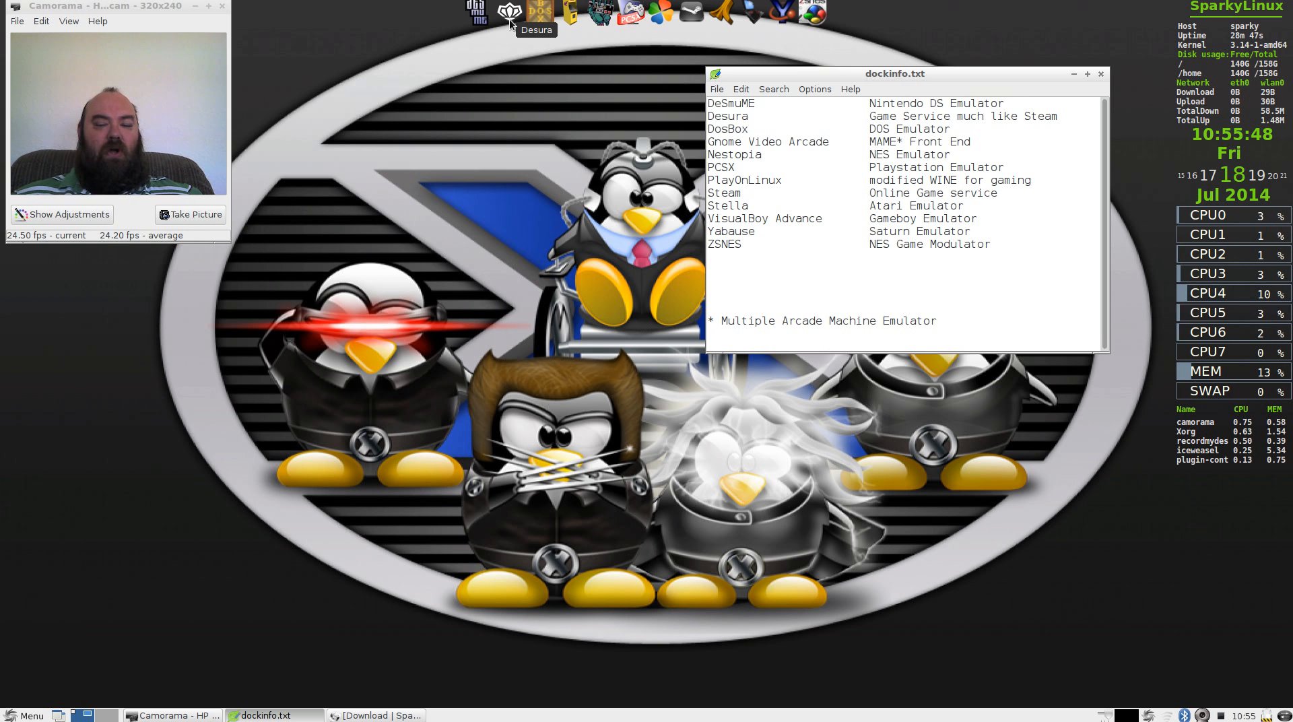
pyautogui.moveTo(511, 60)
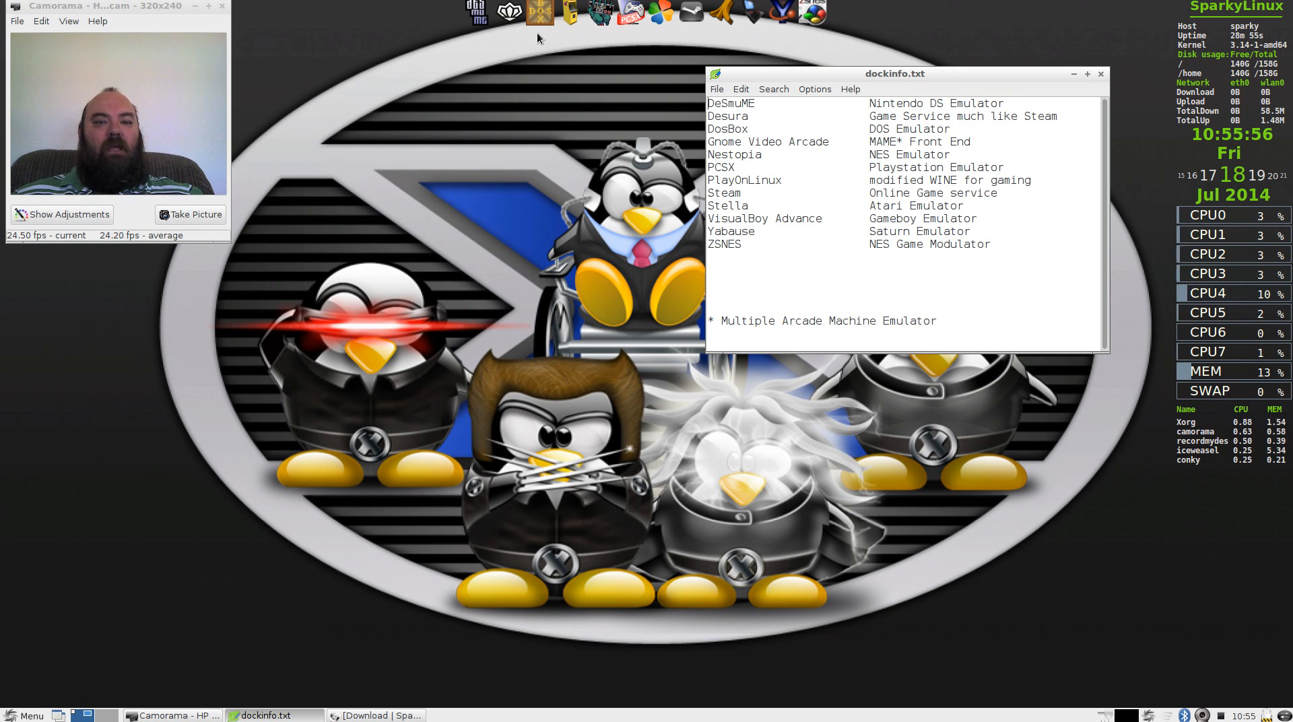
pyautogui.moveTo(541, 25)
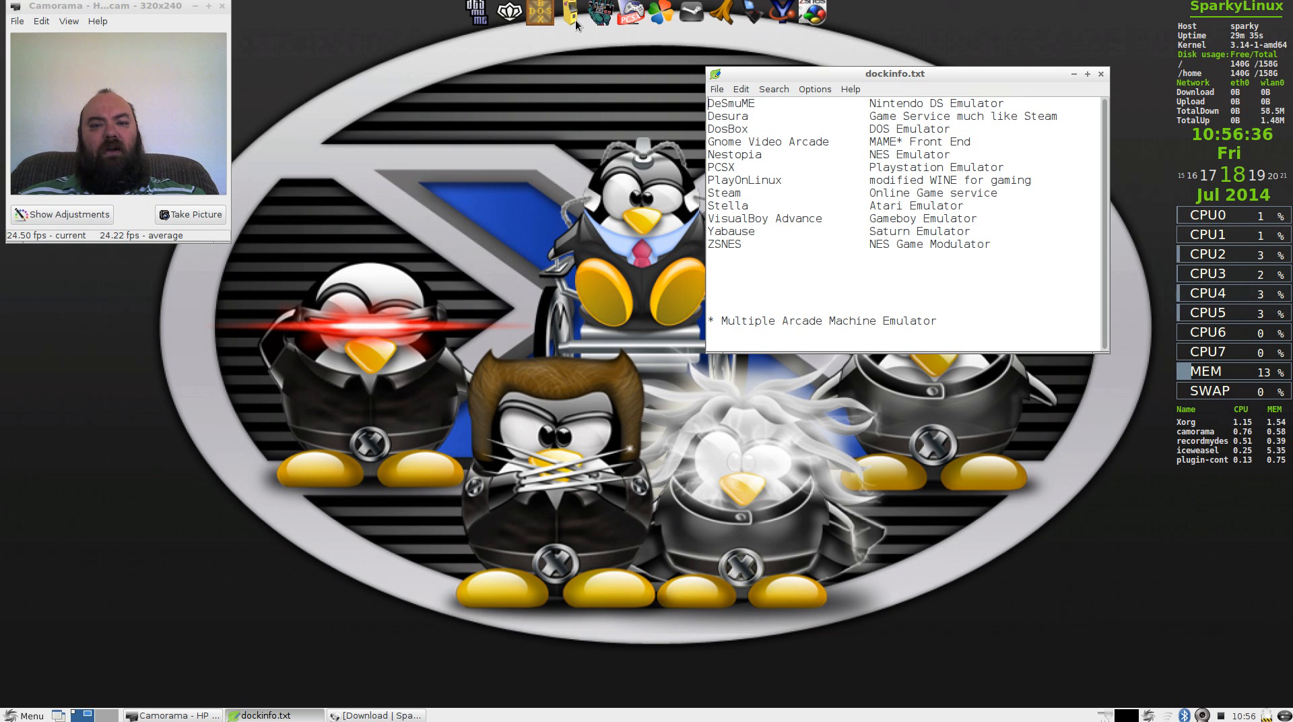
pyautogui.moveTo(570, 17)
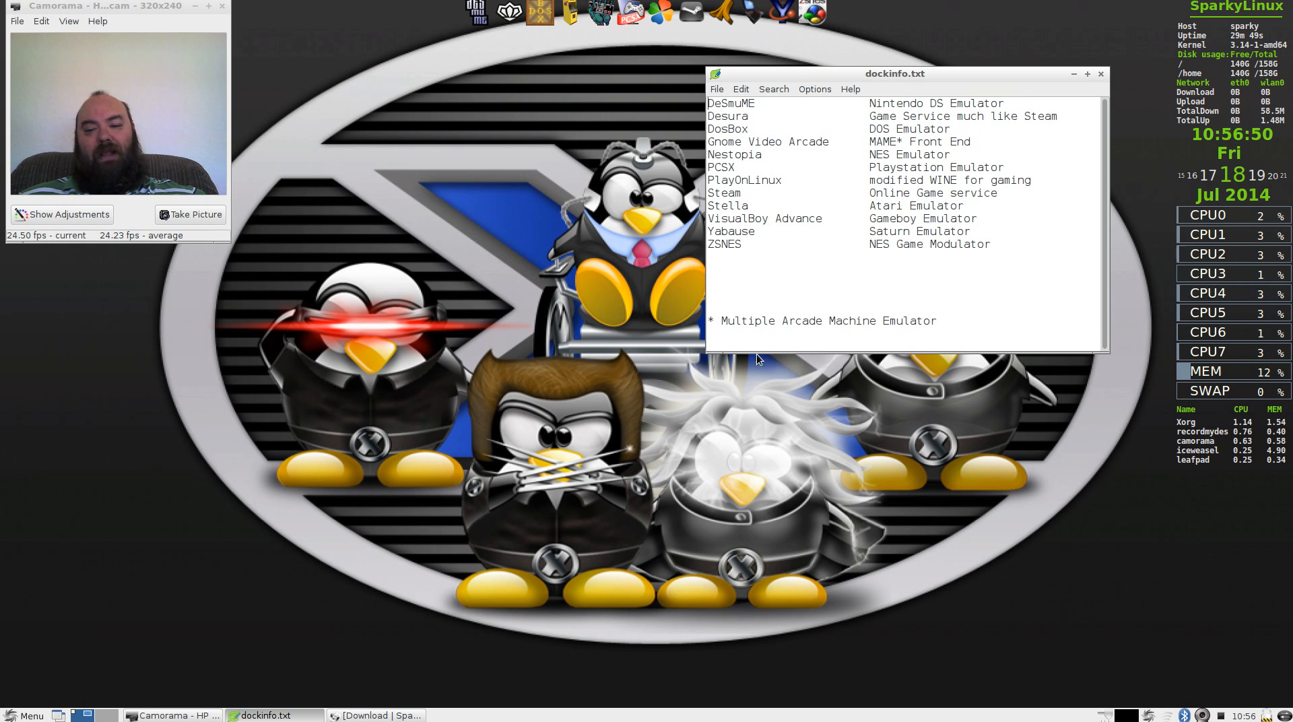
pyautogui.moveTo(587, 252)
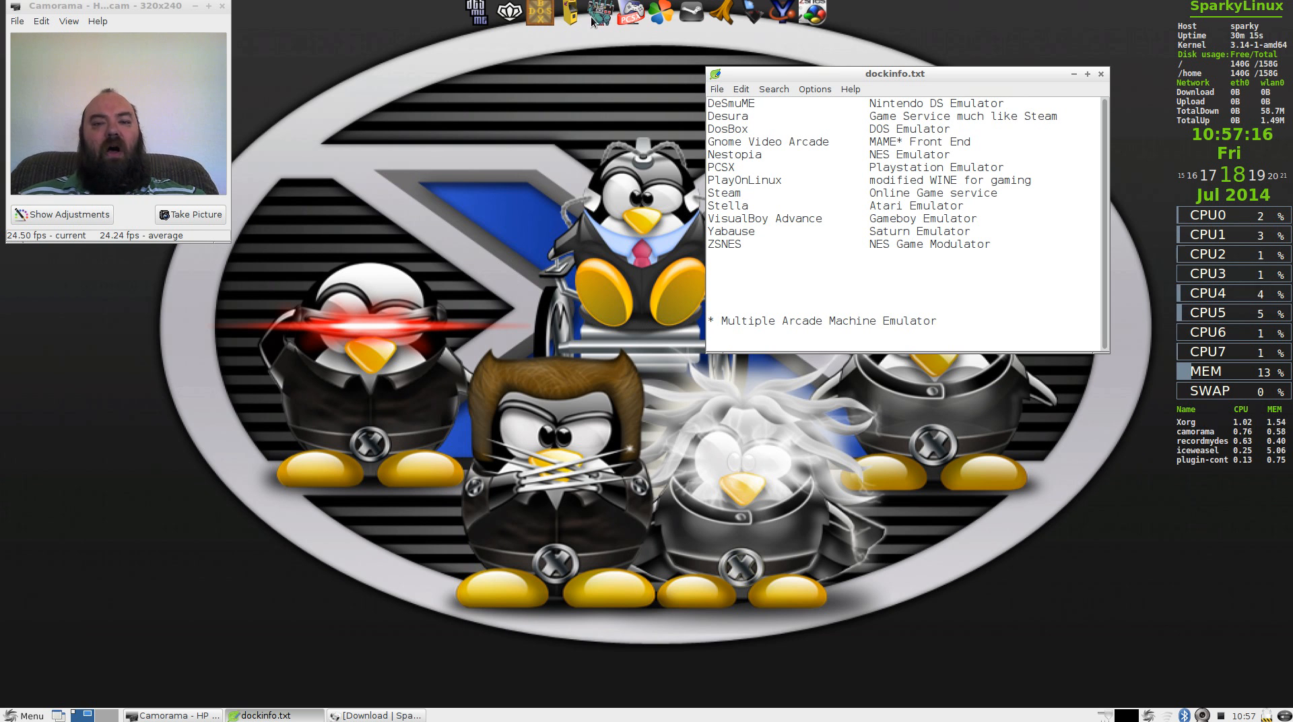
pyautogui.moveTo(598, 16)
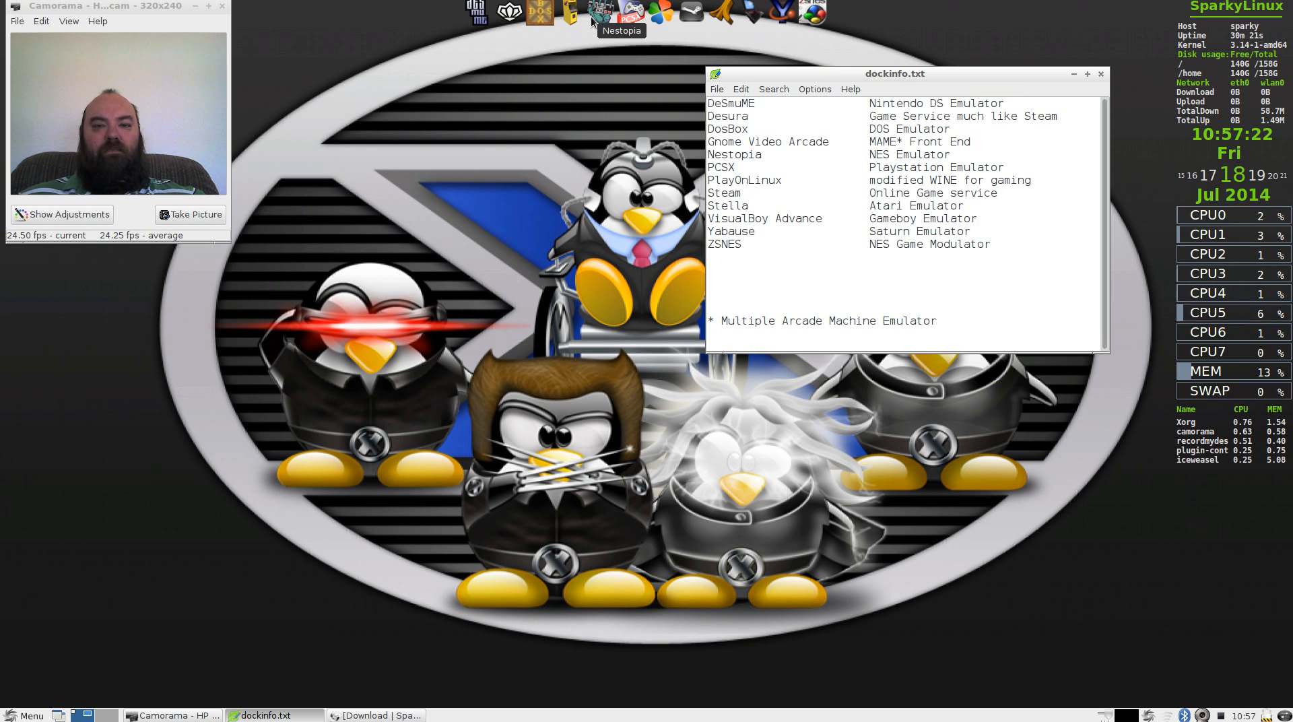
pyautogui.moveTo(629, 20)
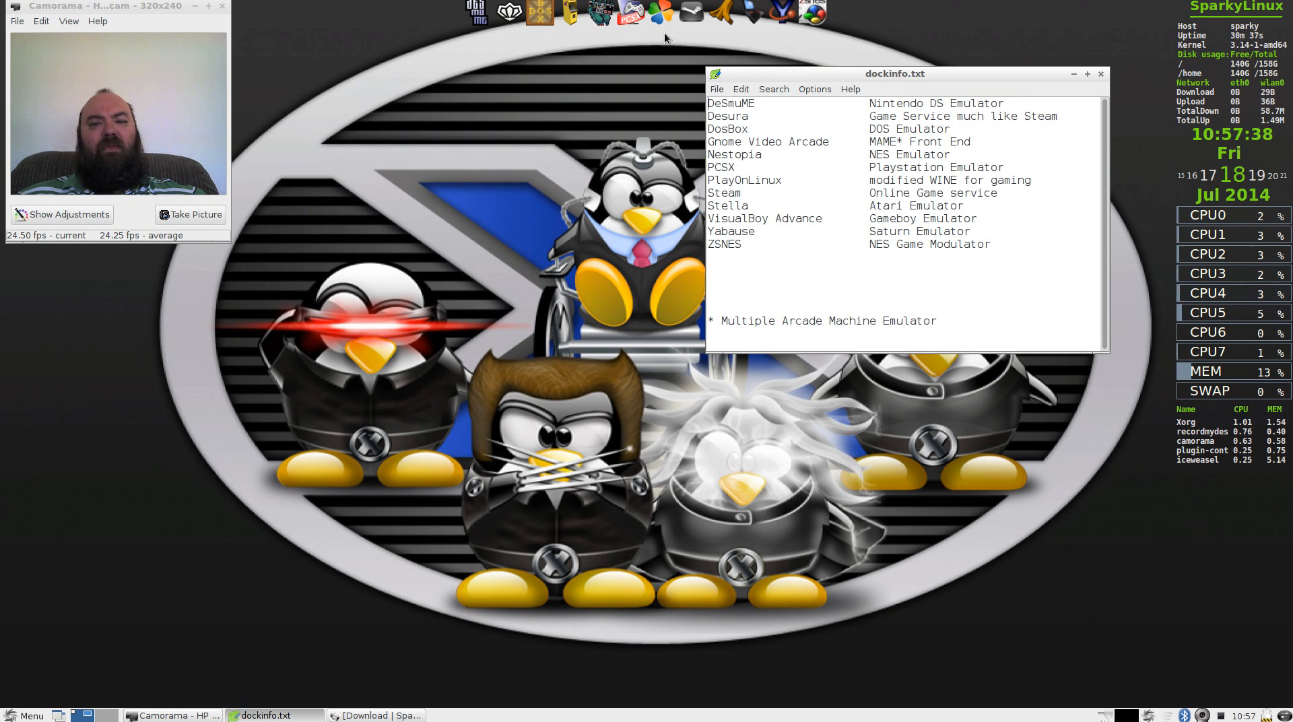
pyautogui.moveTo(660, 12)
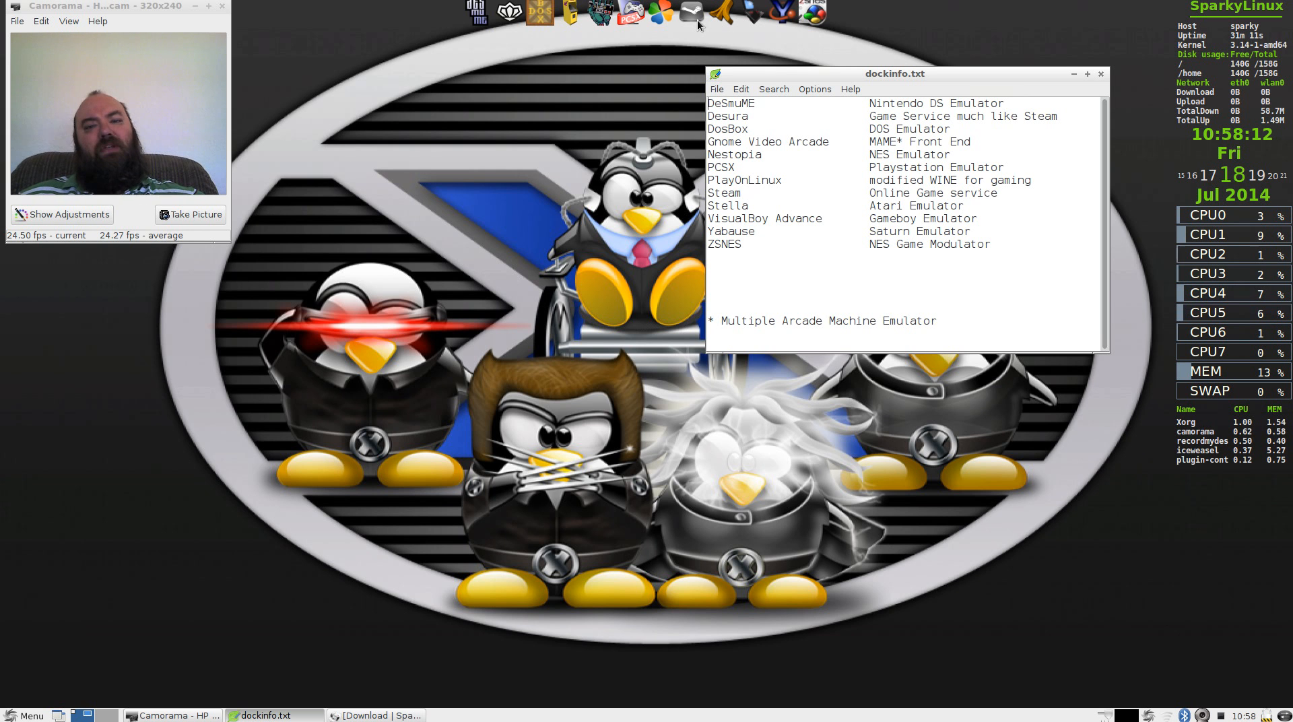
pyautogui.moveTo(698, 23)
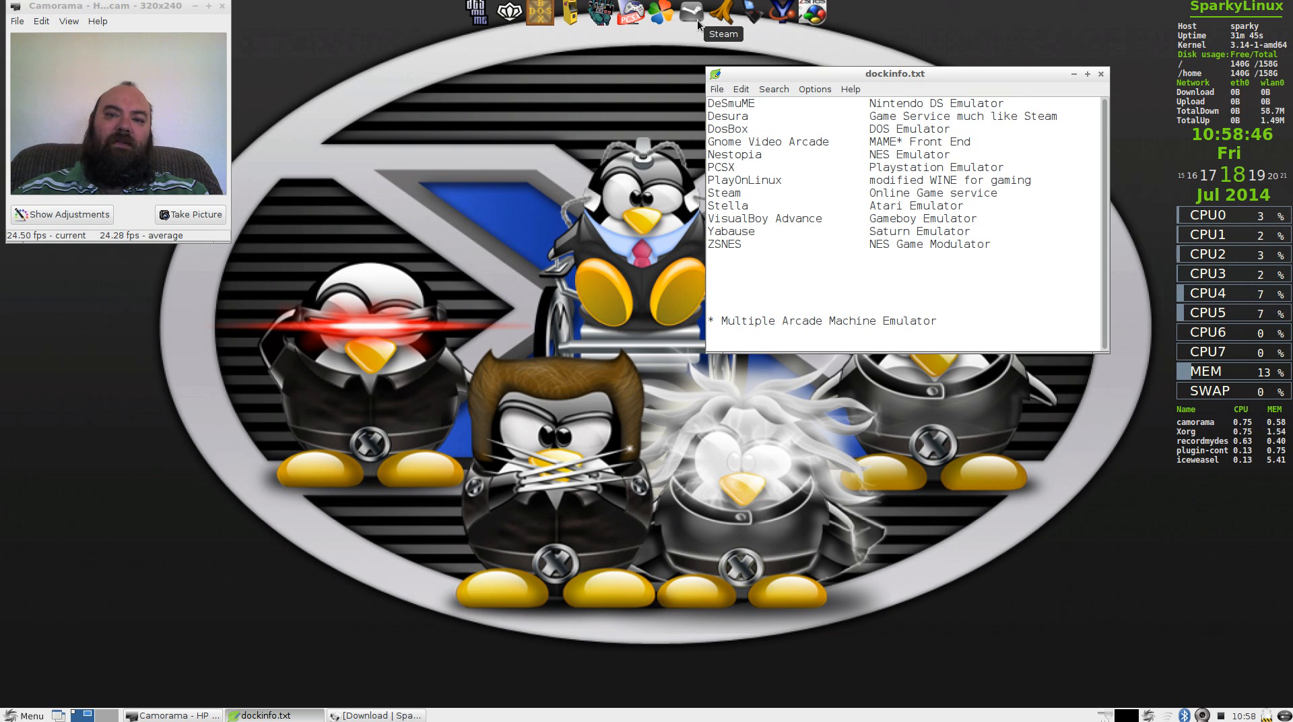
pyautogui.moveTo(728, 25)
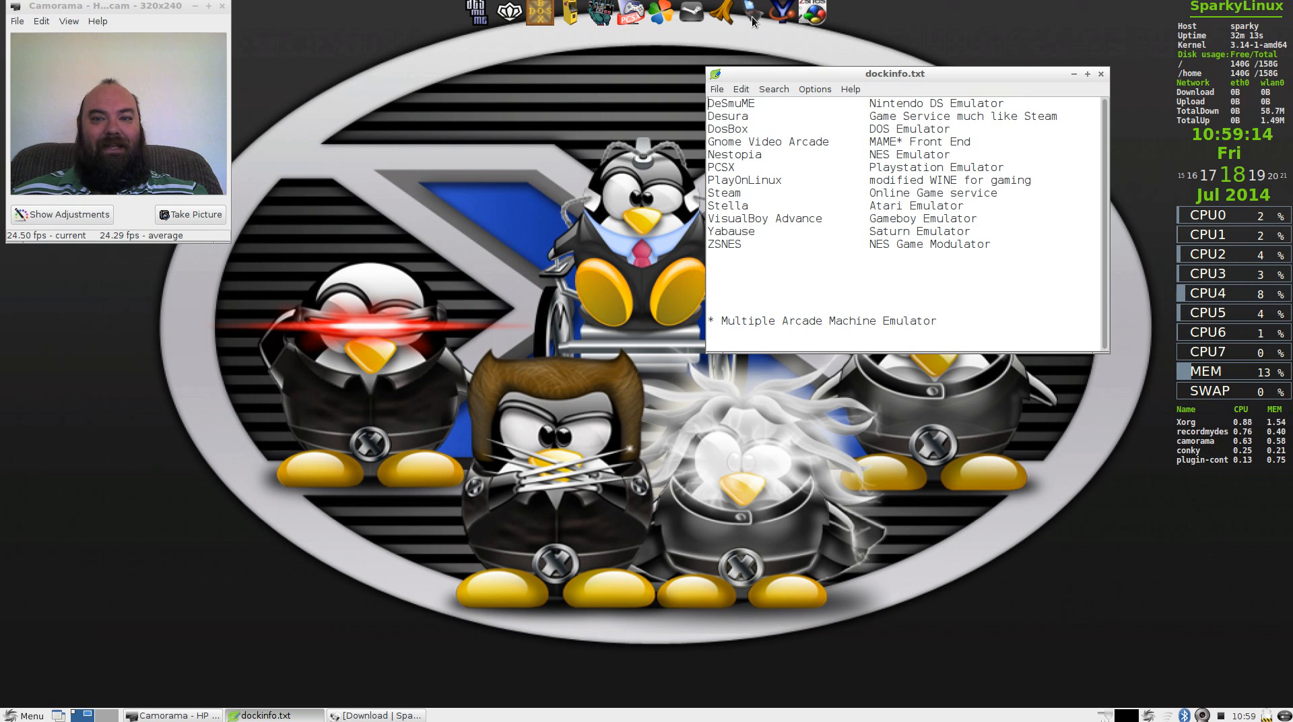
pyautogui.moveTo(760, 19)
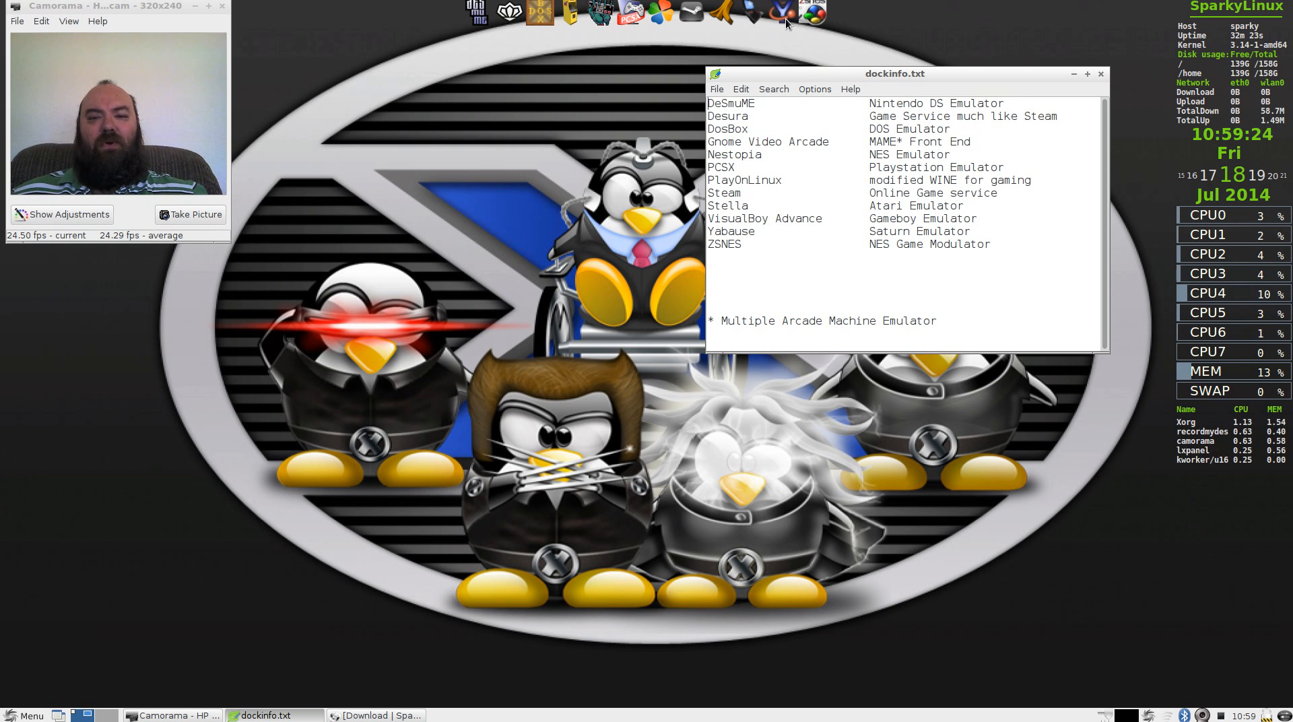
pyautogui.moveTo(777, 15)
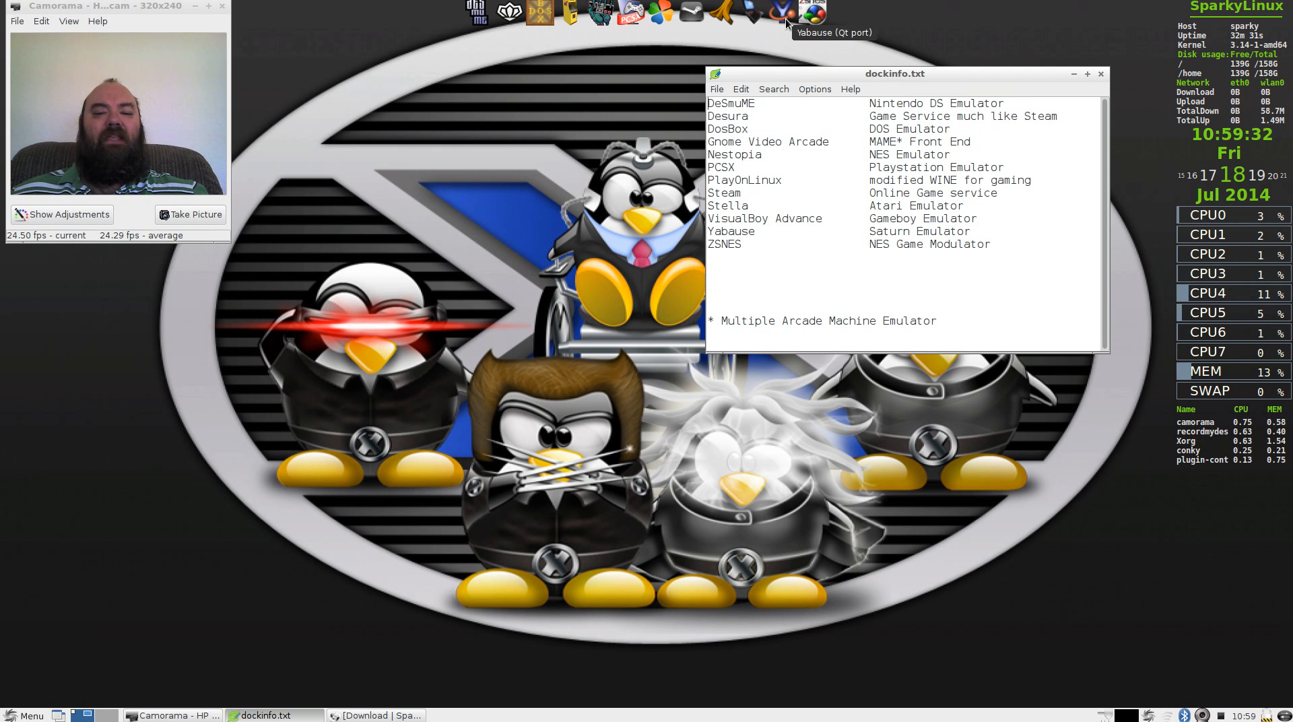
pyautogui.moveTo(806, 12)
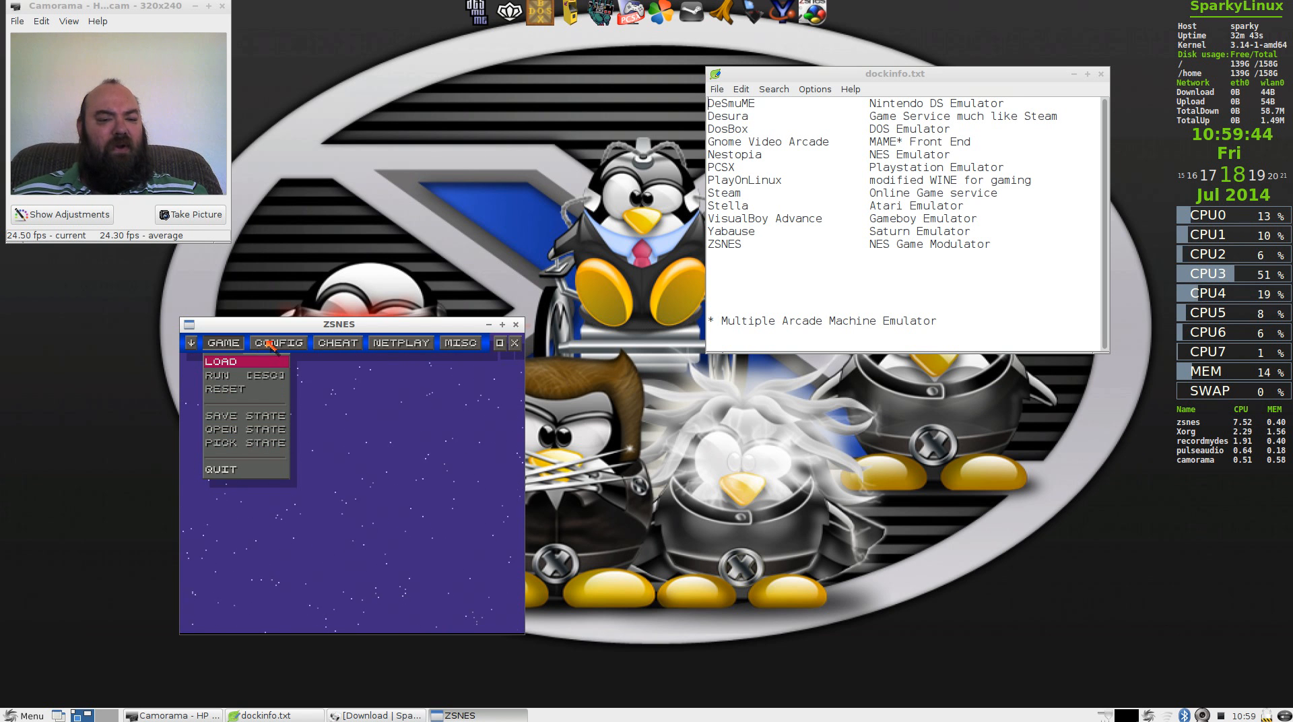
# - Browse ZSNES's CONFIG and CHEAT menus, then close the emulator
pyautogui.click(279, 342)
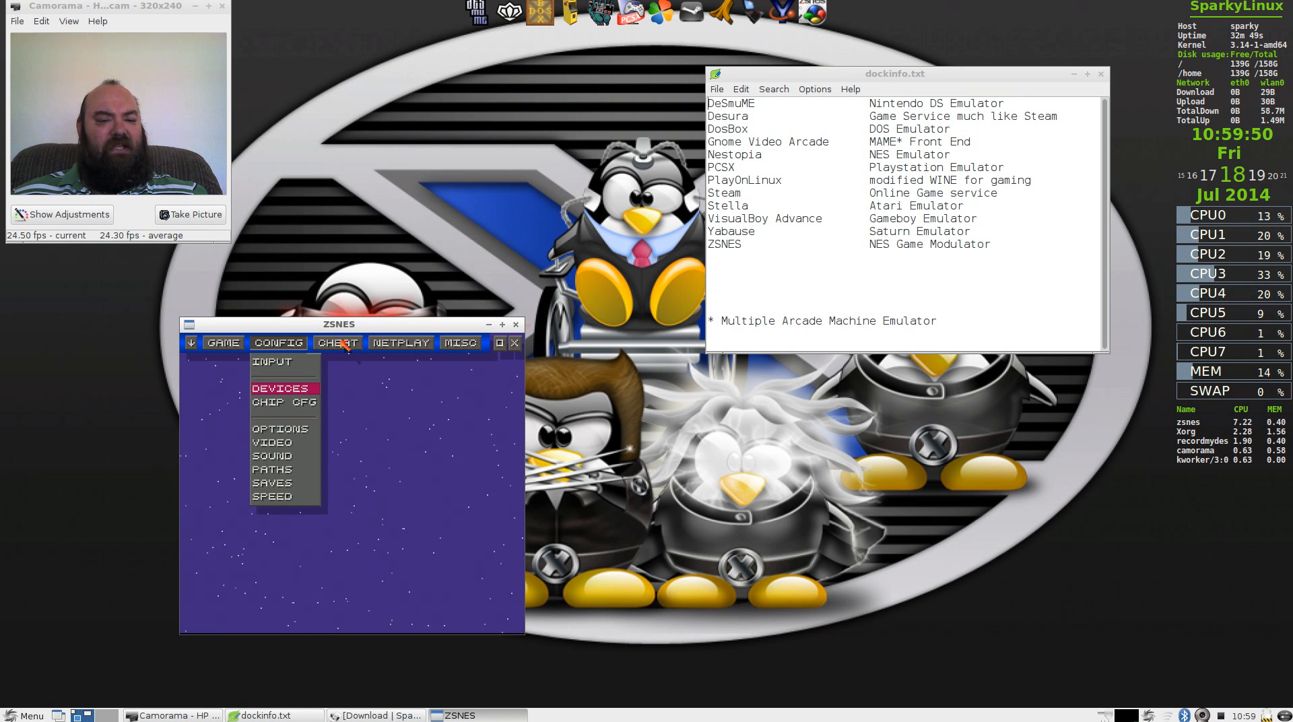
pyautogui.click(337, 344)
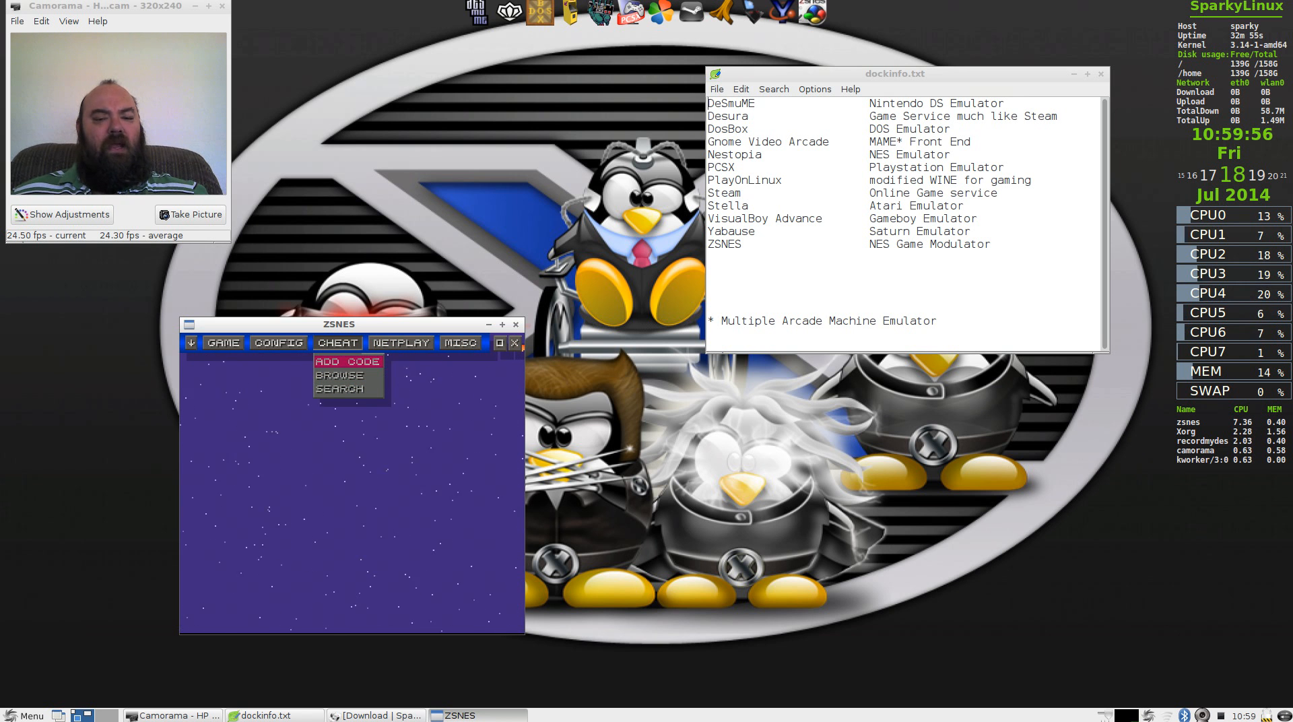
pyautogui.click(515, 344)
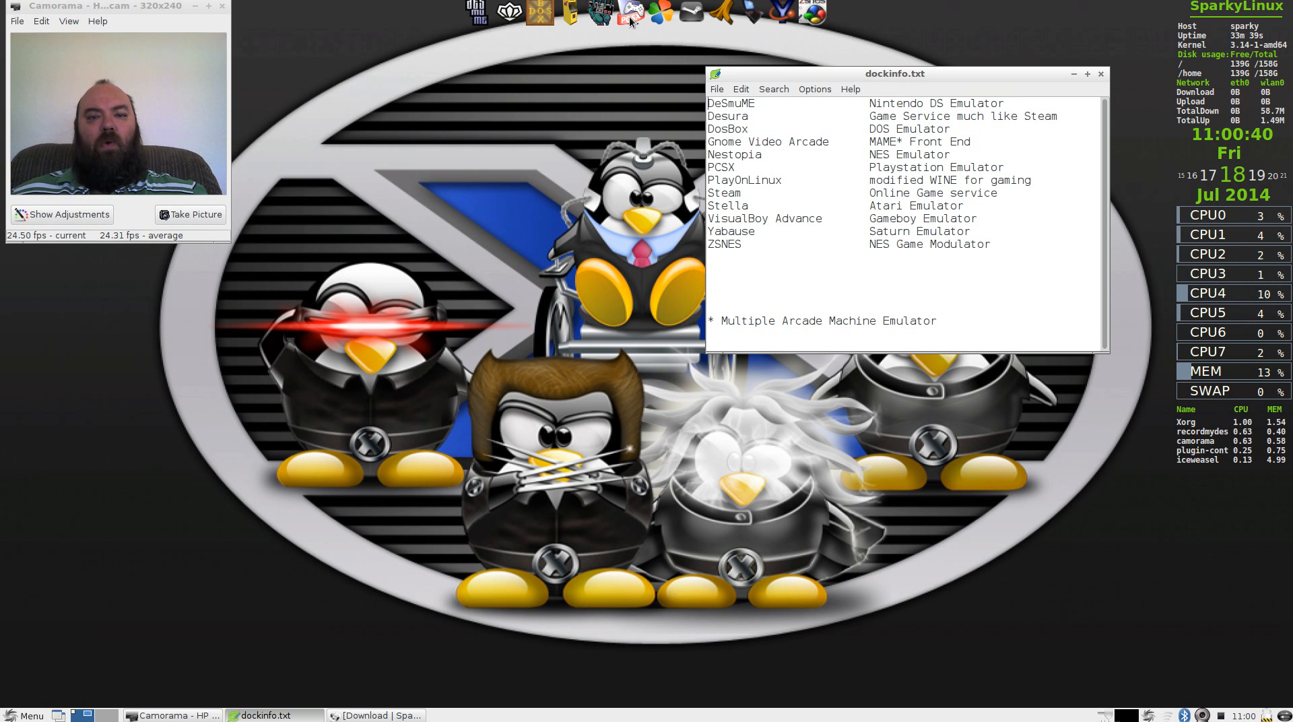
# - Launch PCSX, close the dockinfo.txt notes, then close the PCSX window to leave a bare desktop
pyautogui.click(628, 12)
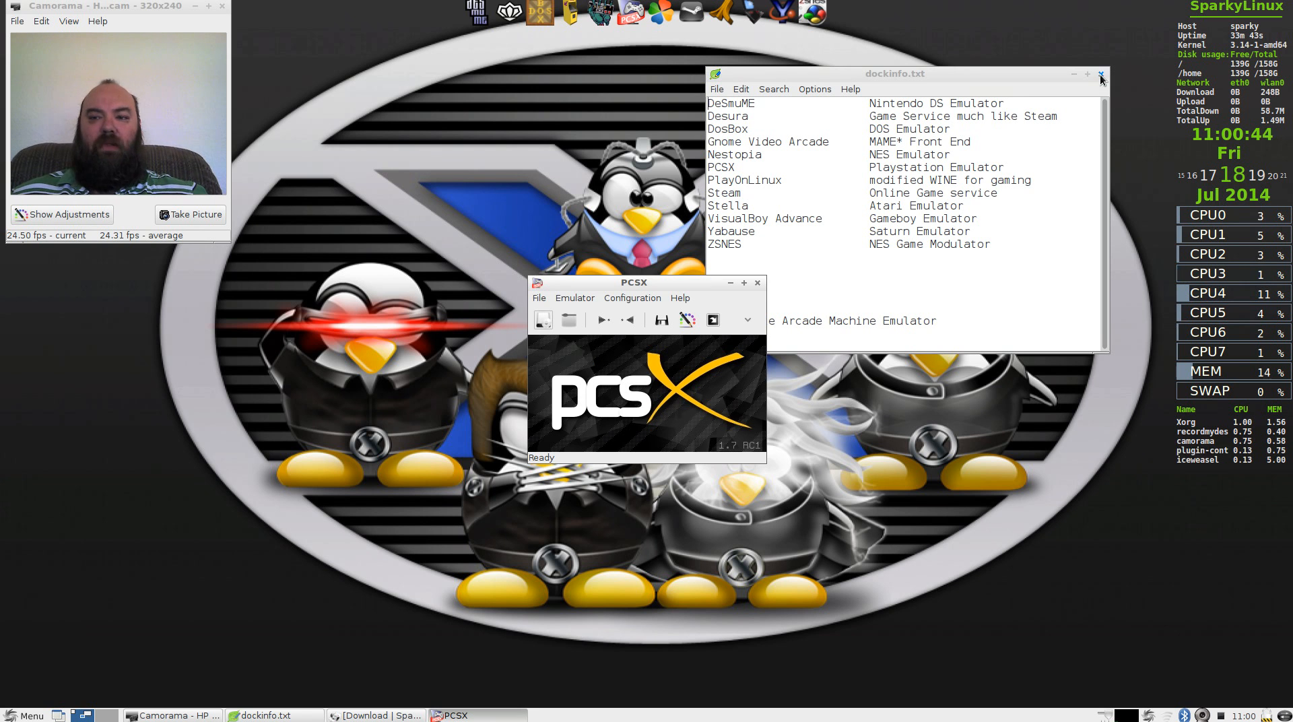
pyautogui.click(1100, 74)
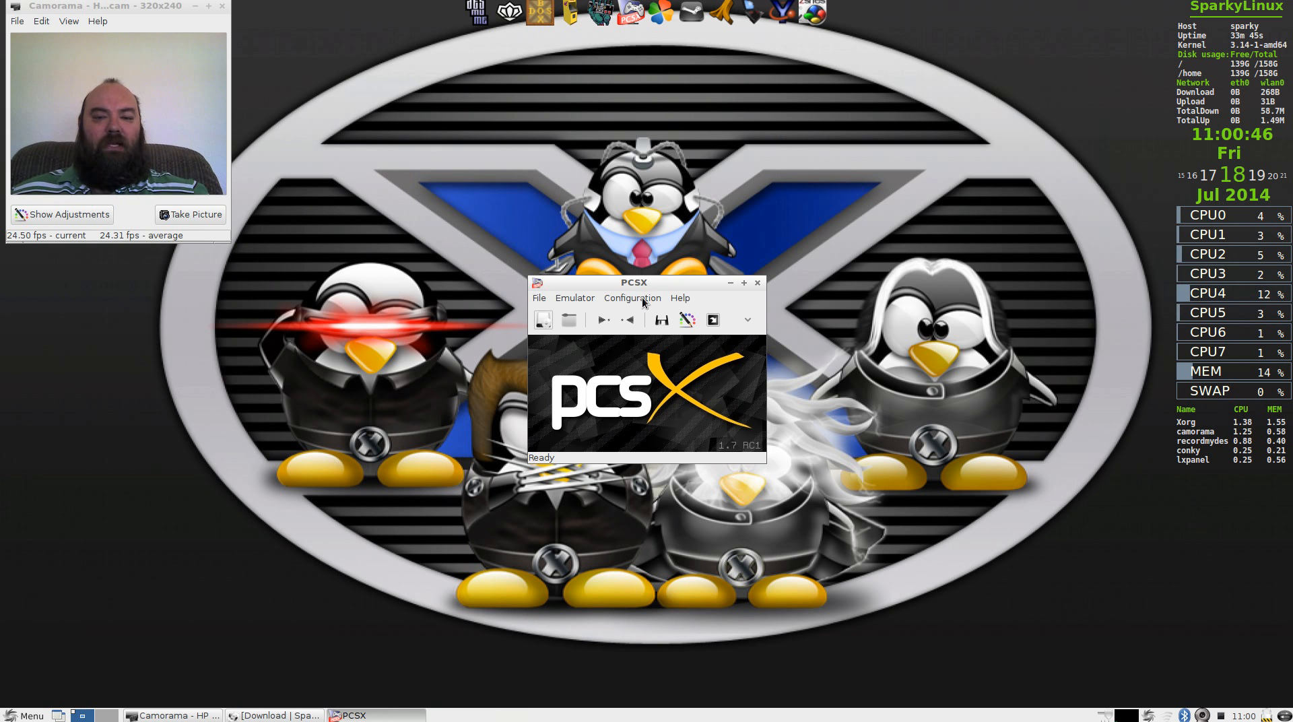
pyautogui.moveTo(633, 281); pyautogui.dragTo(595, 169)
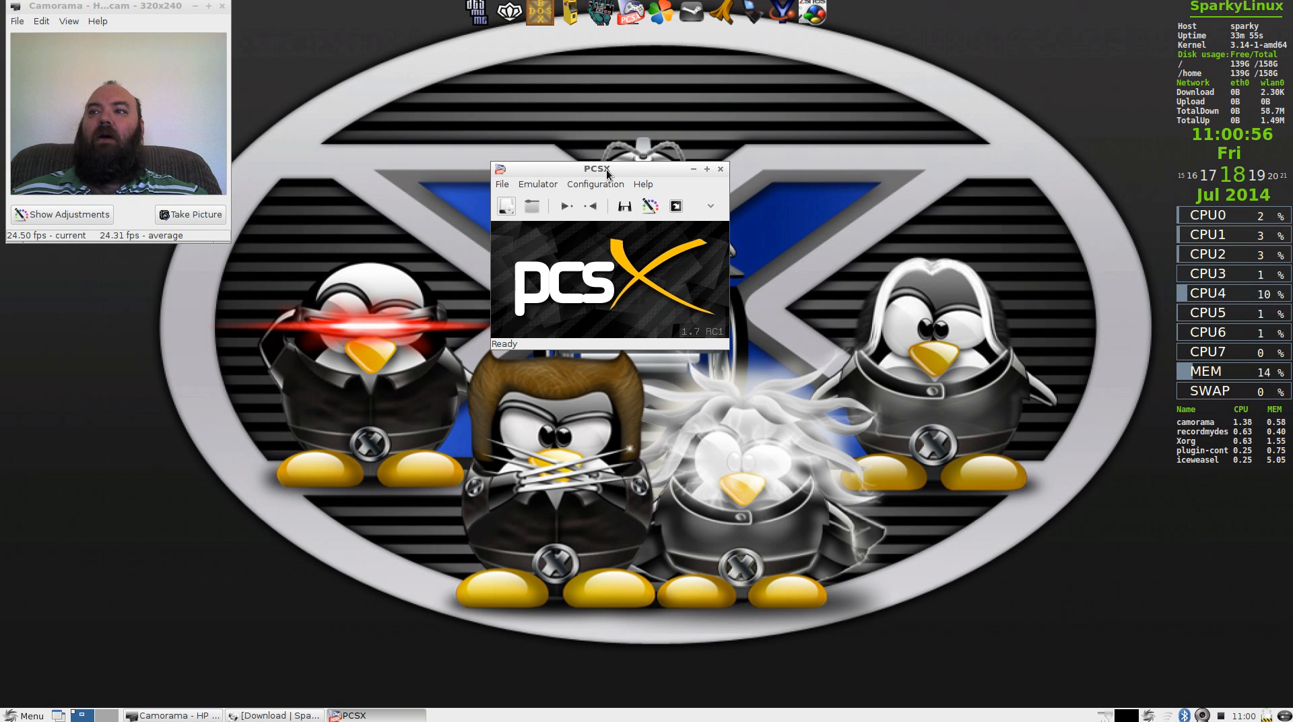
pyautogui.moveTo(656, 304)
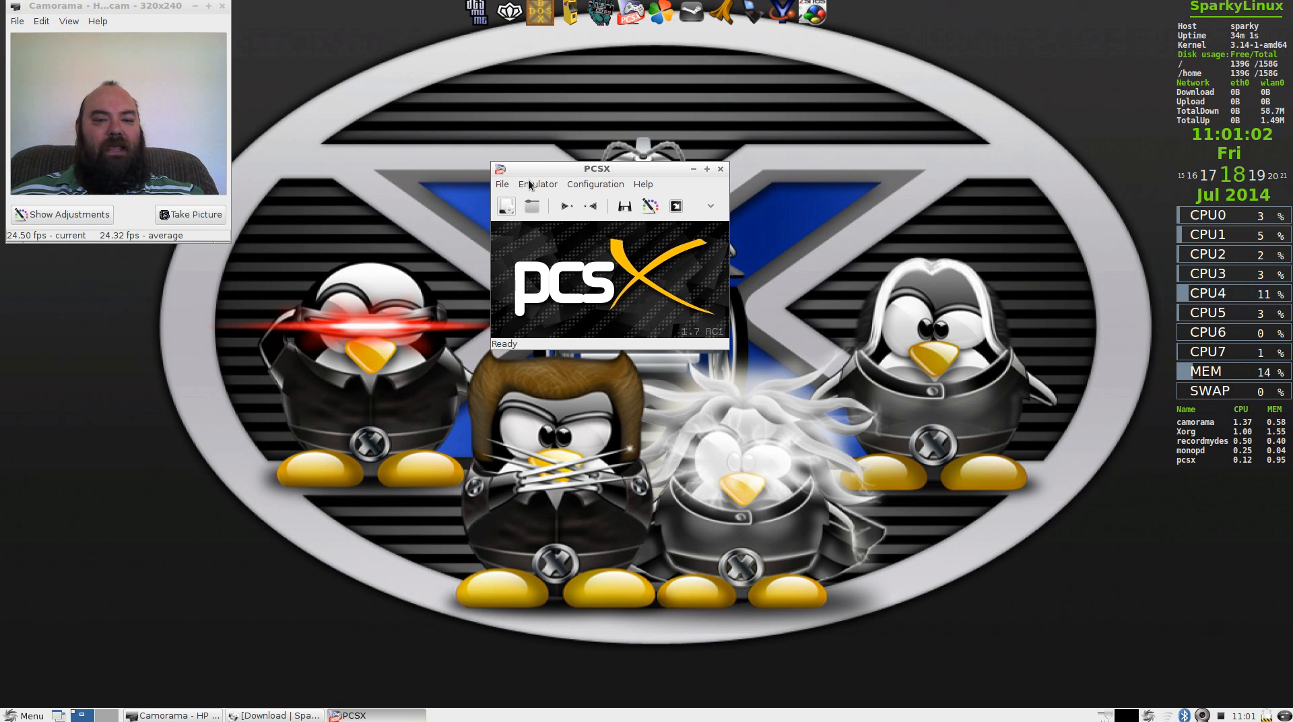
pyautogui.click(501, 185)
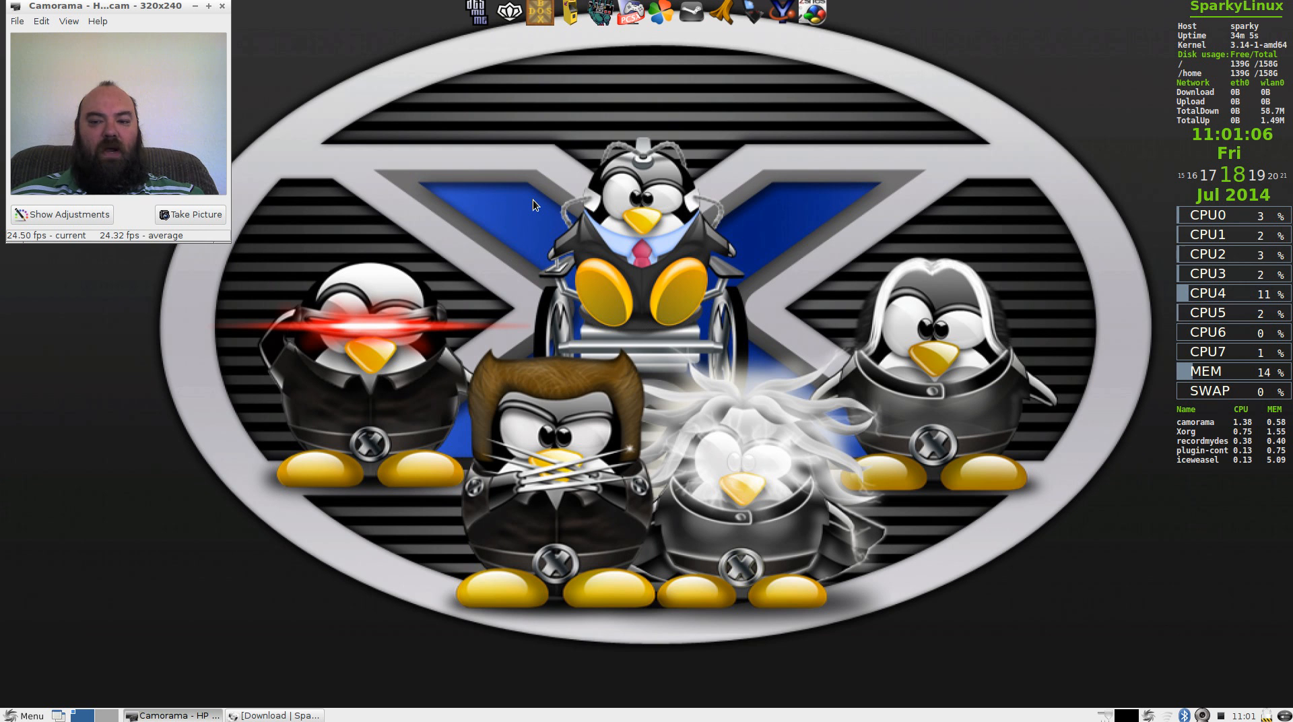
pyautogui.click(630, 15)
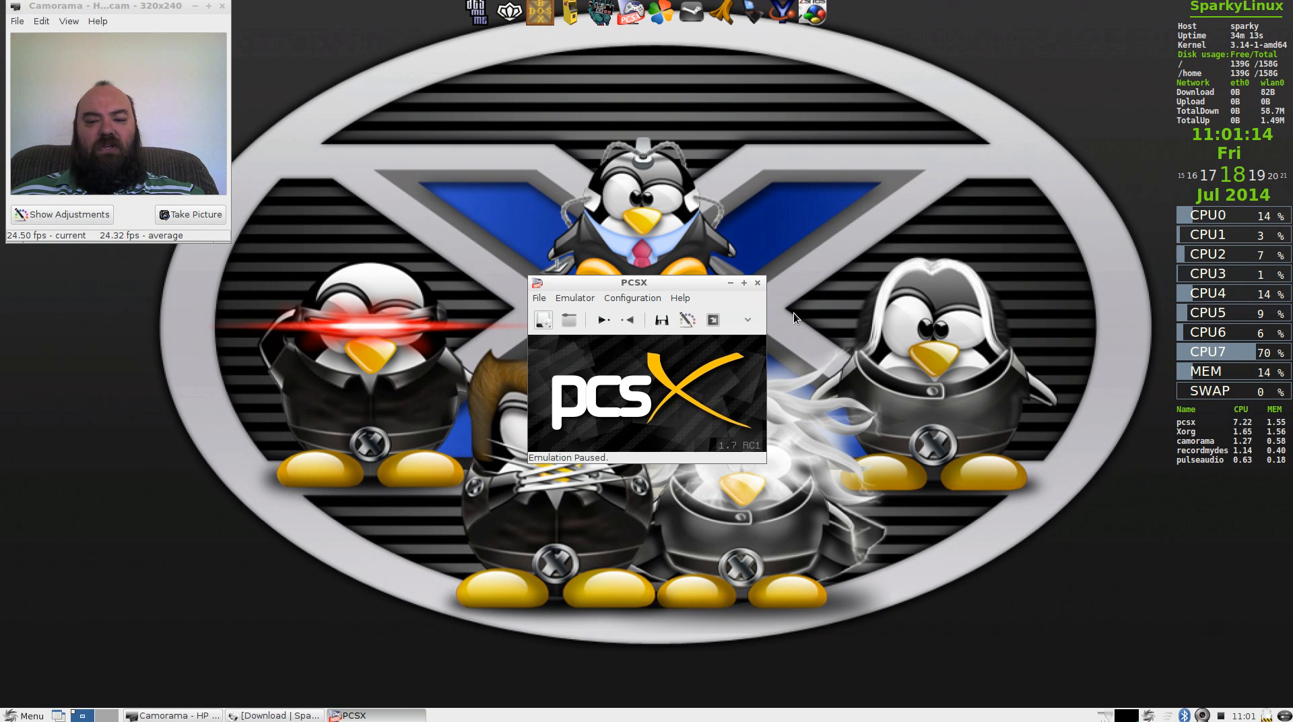
pyautogui.click(757, 283)
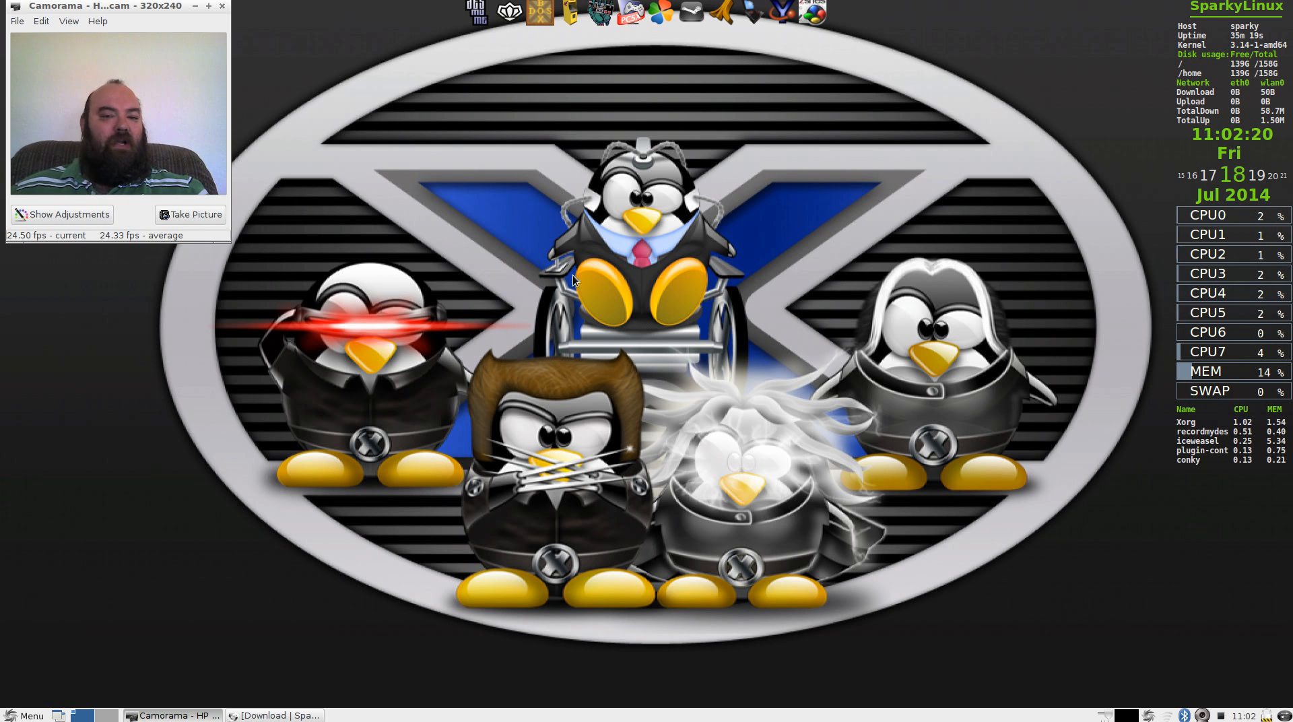
pyautogui.moveTo(563, 291)
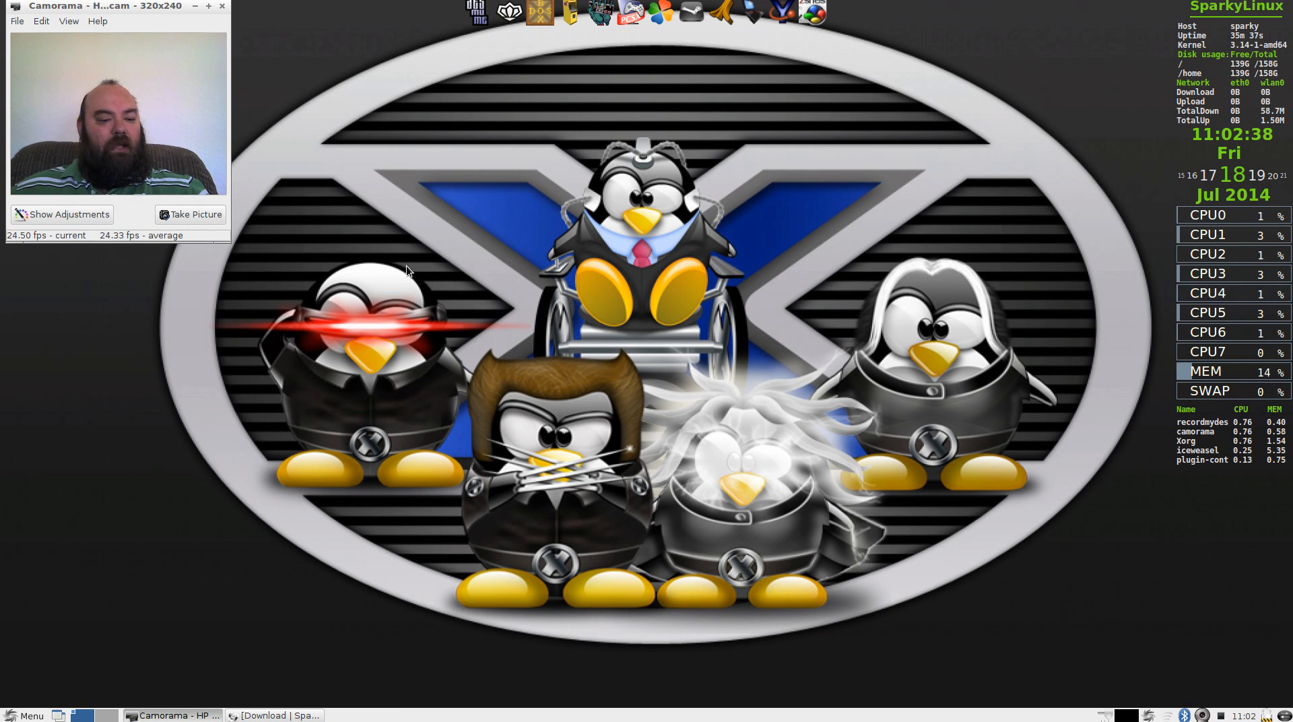
# - Show the LXDE application menu with its Games, Internet and System Tools categories
pyautogui.click(26, 716)
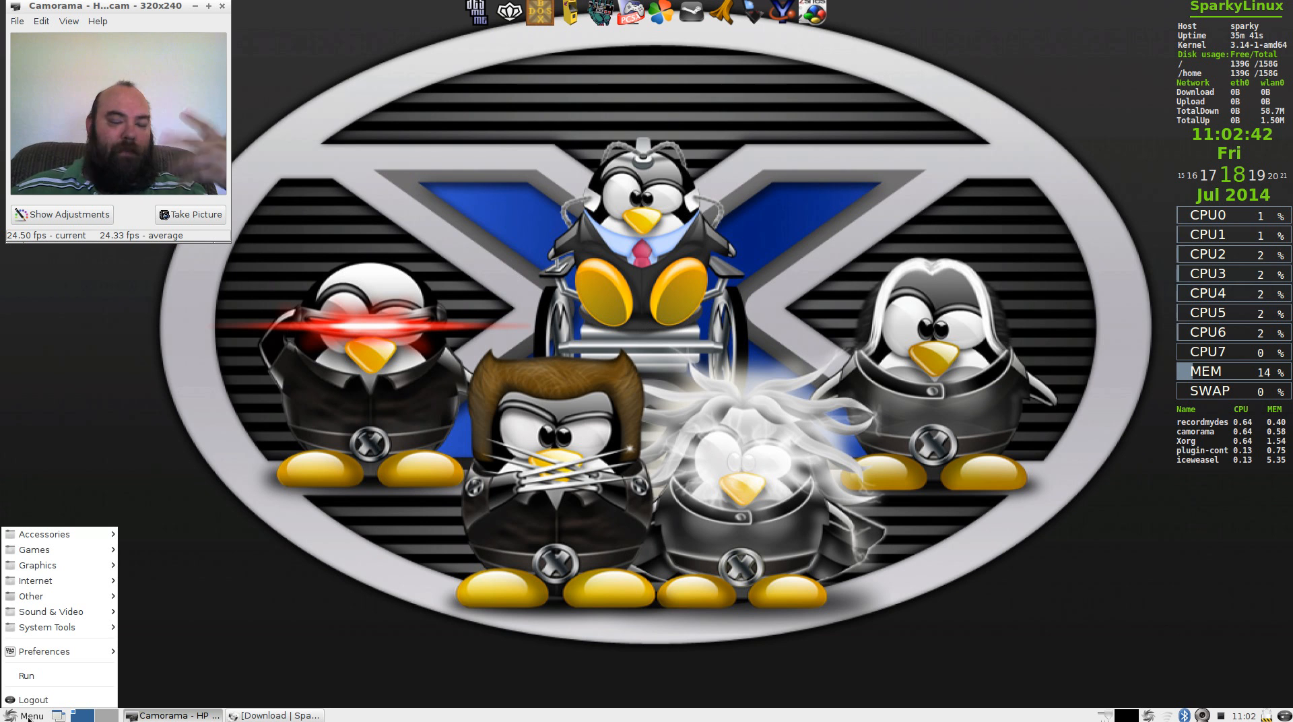
pyautogui.moveTo(37, 565)
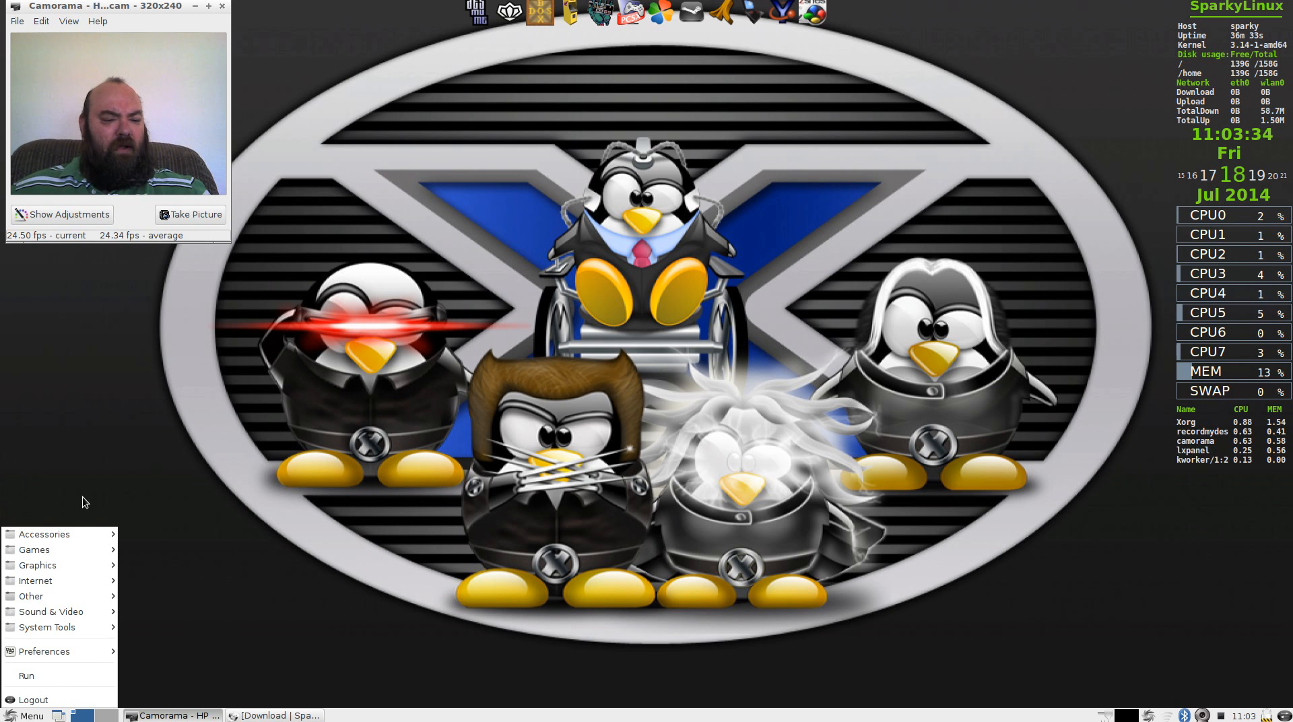
# - Expand the Games submenu and scroll its list down to ZSNES at the end
pyautogui.click(34, 550)
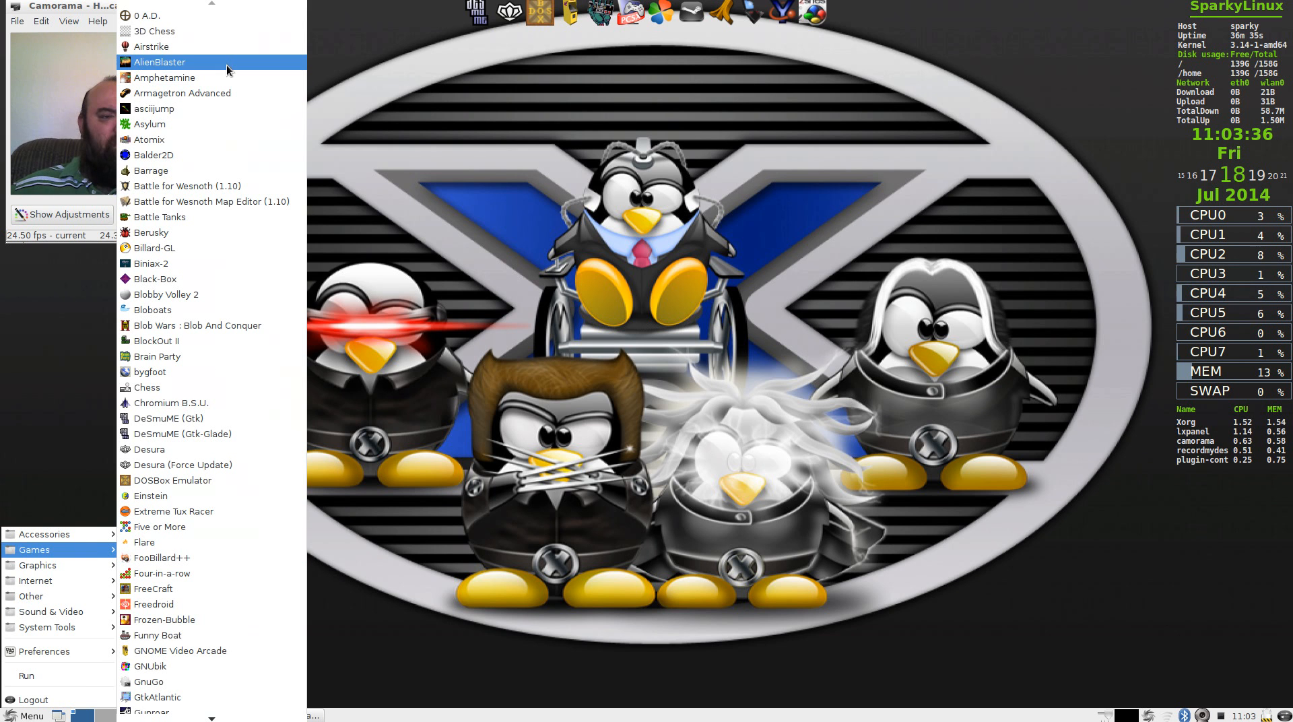
pyautogui.moveTo(169, 15)
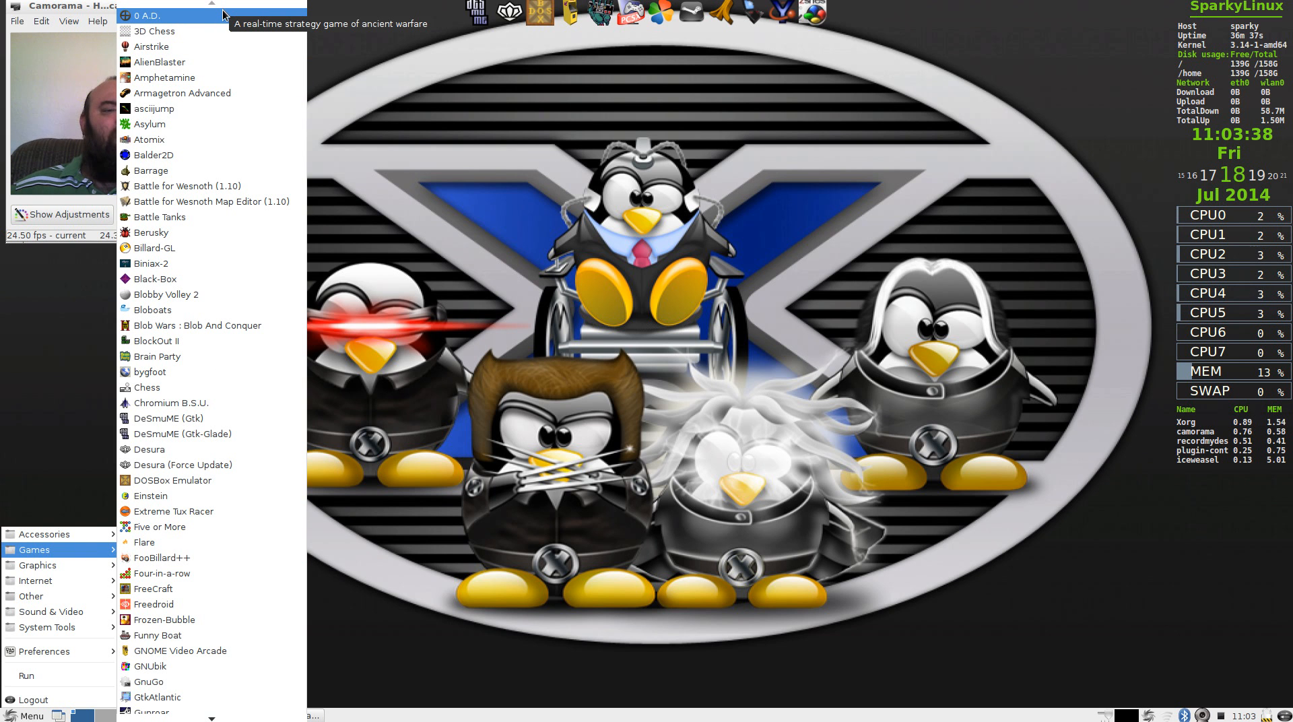
pyautogui.moveTo(152, 309)
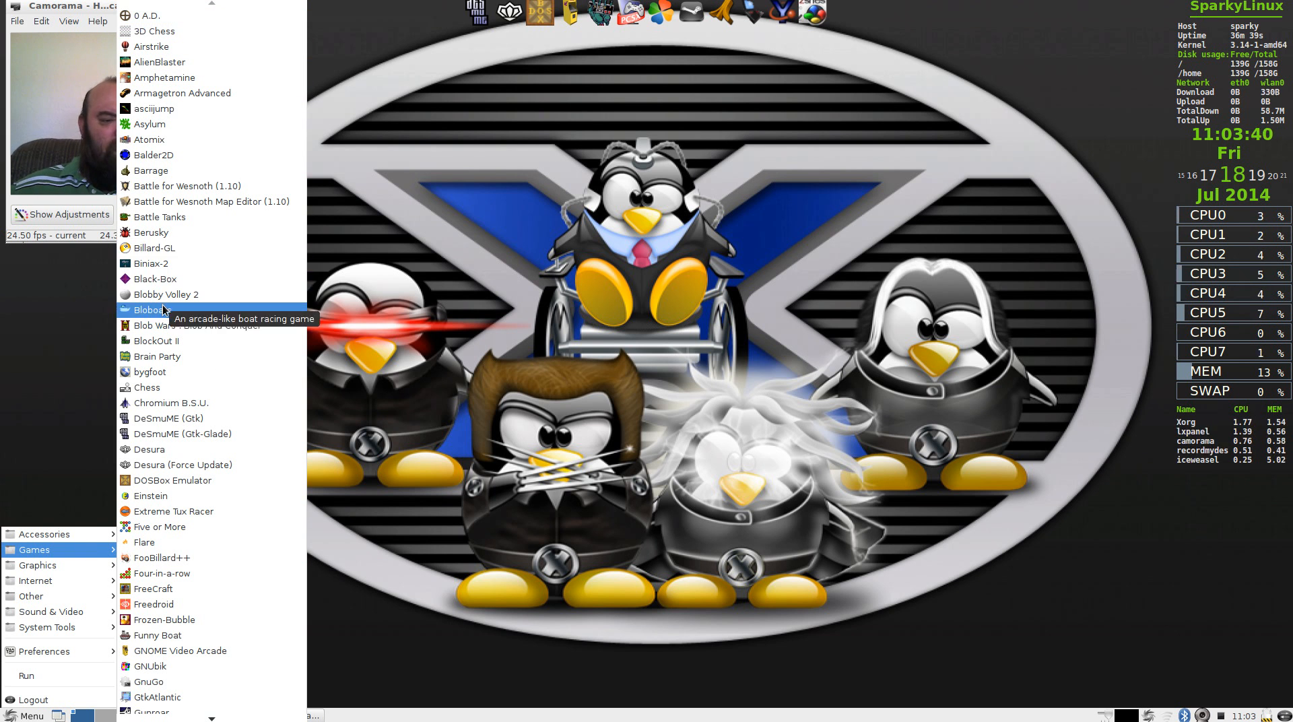
pyautogui.moveTo(151, 666)
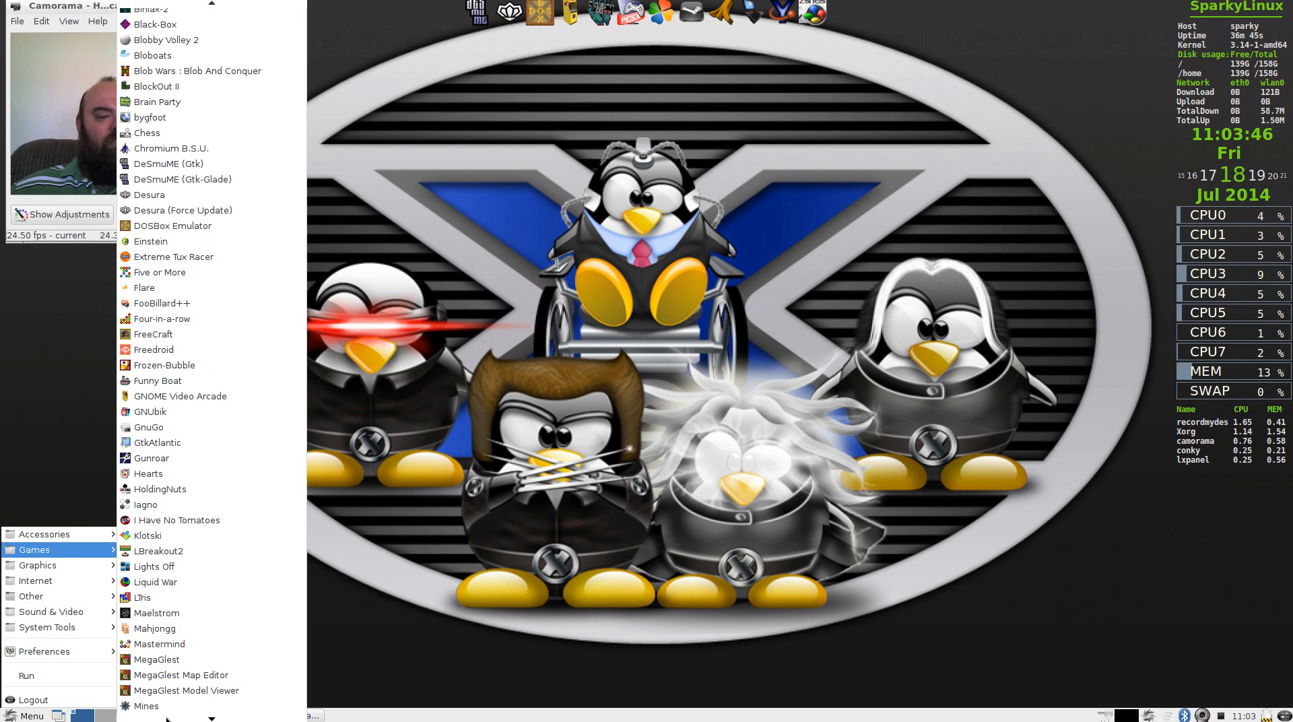
pyautogui.scroll(-3)
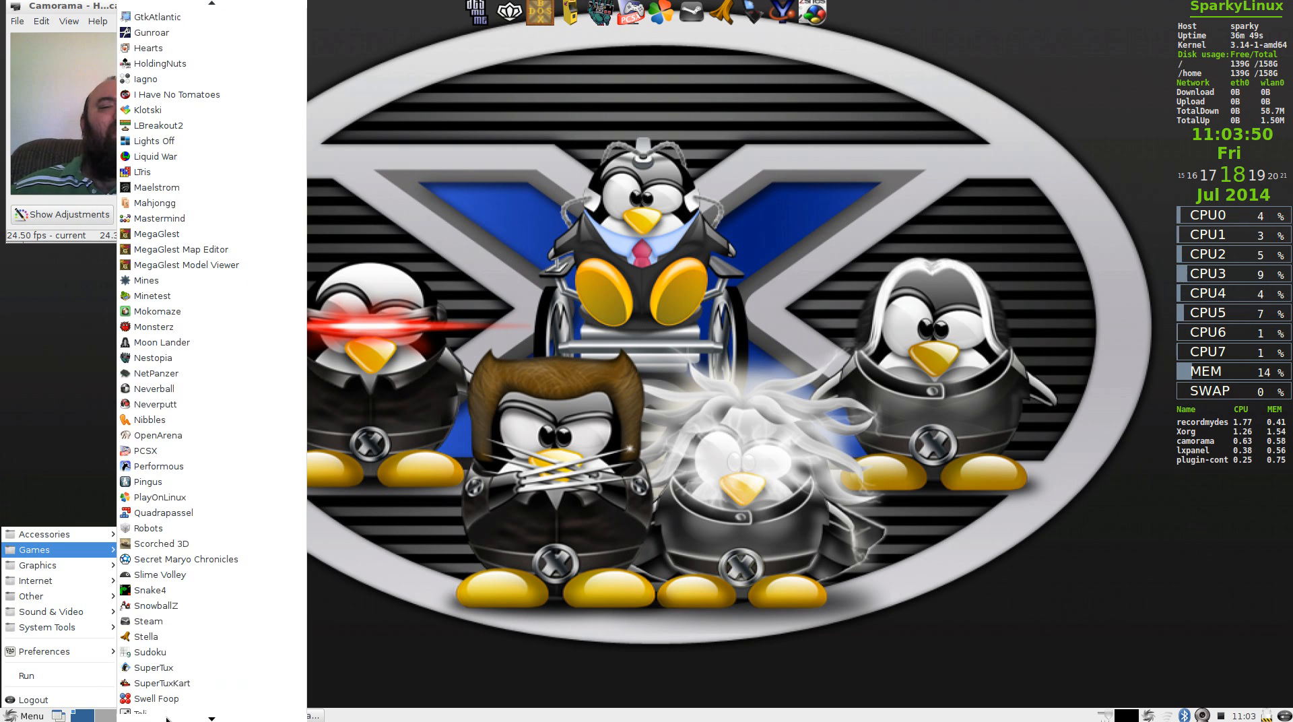
pyautogui.scroll(-3)
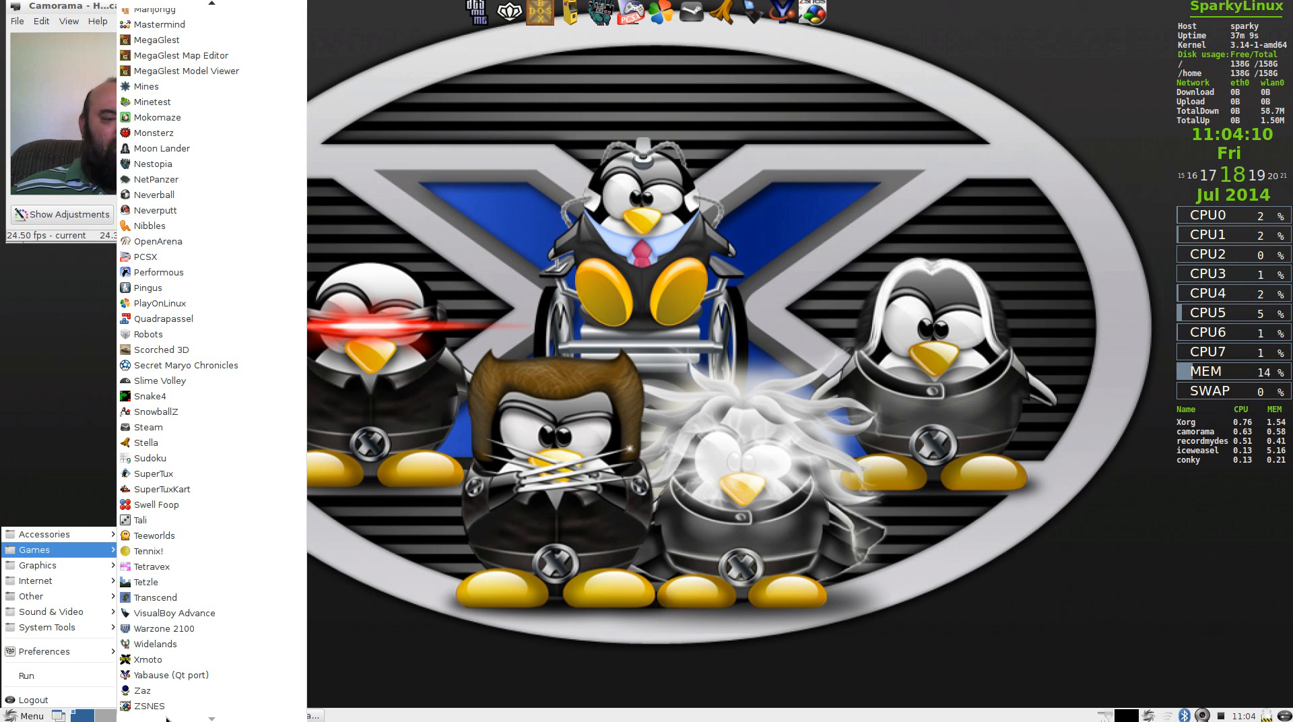
pyautogui.moveTo(197, 613)
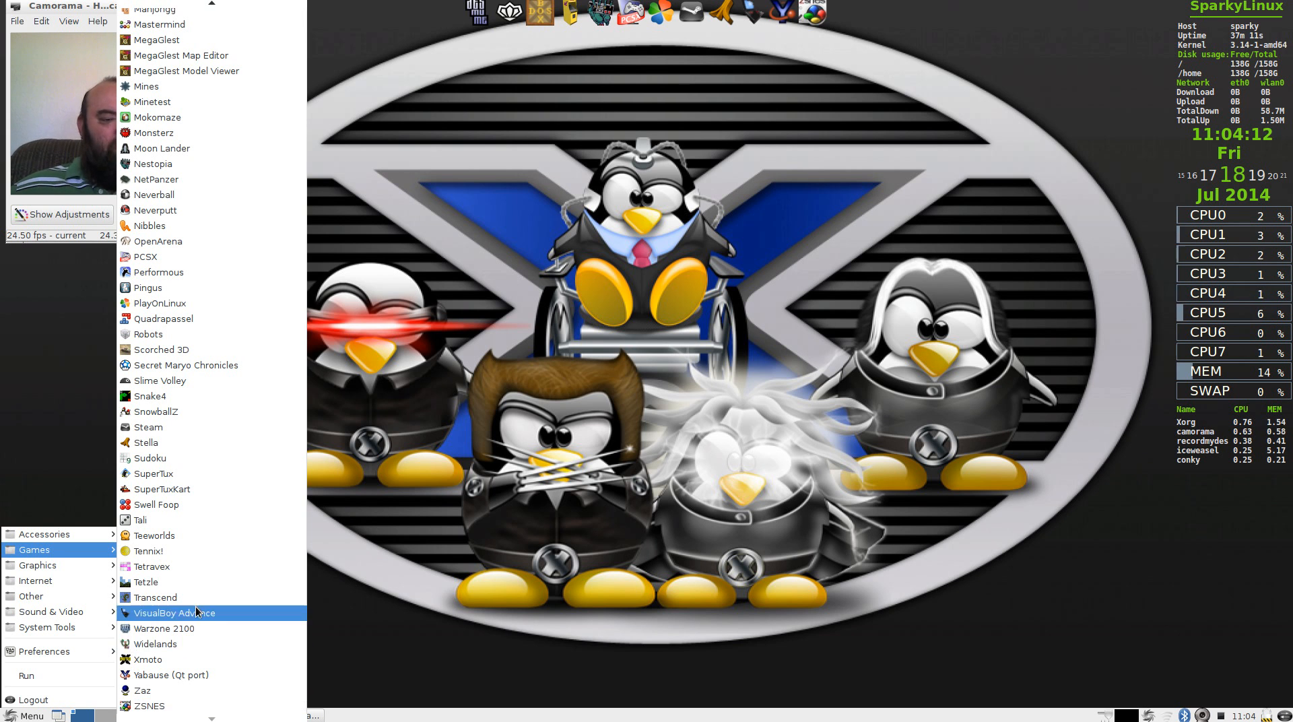
pyautogui.moveTo(194, 489)
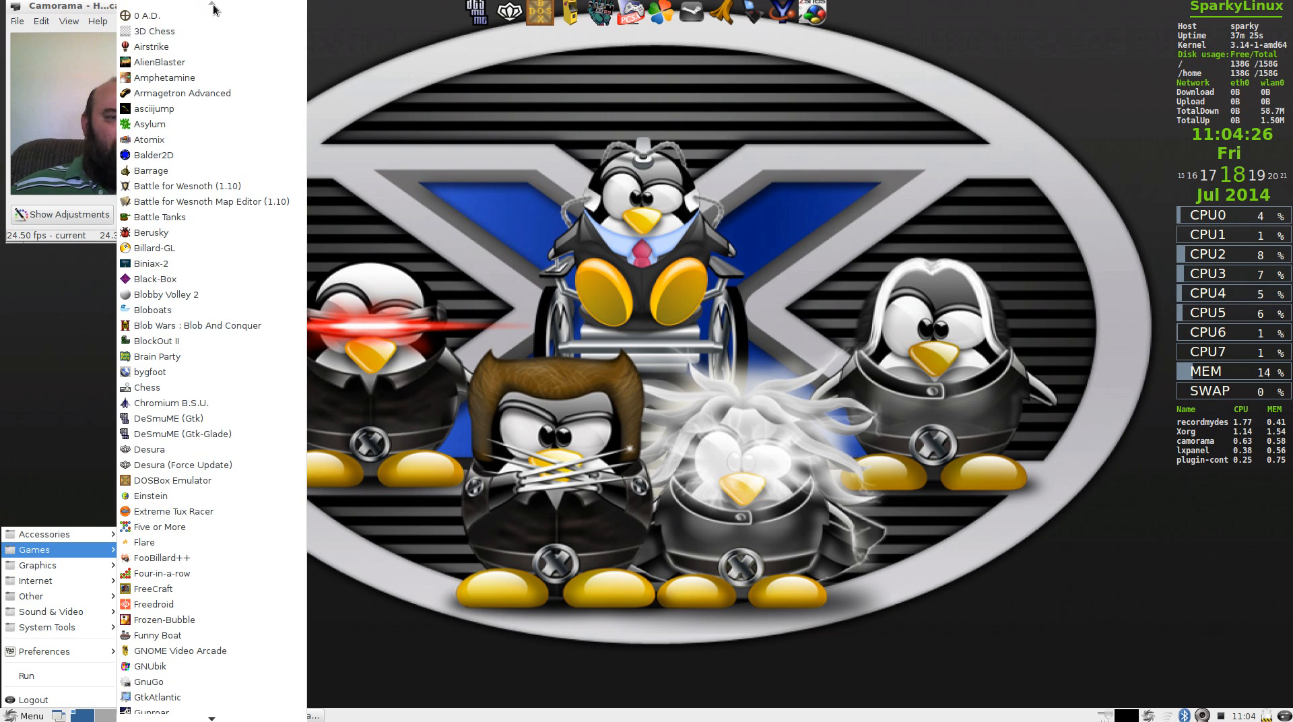
pyautogui.moveTo(209, 99)
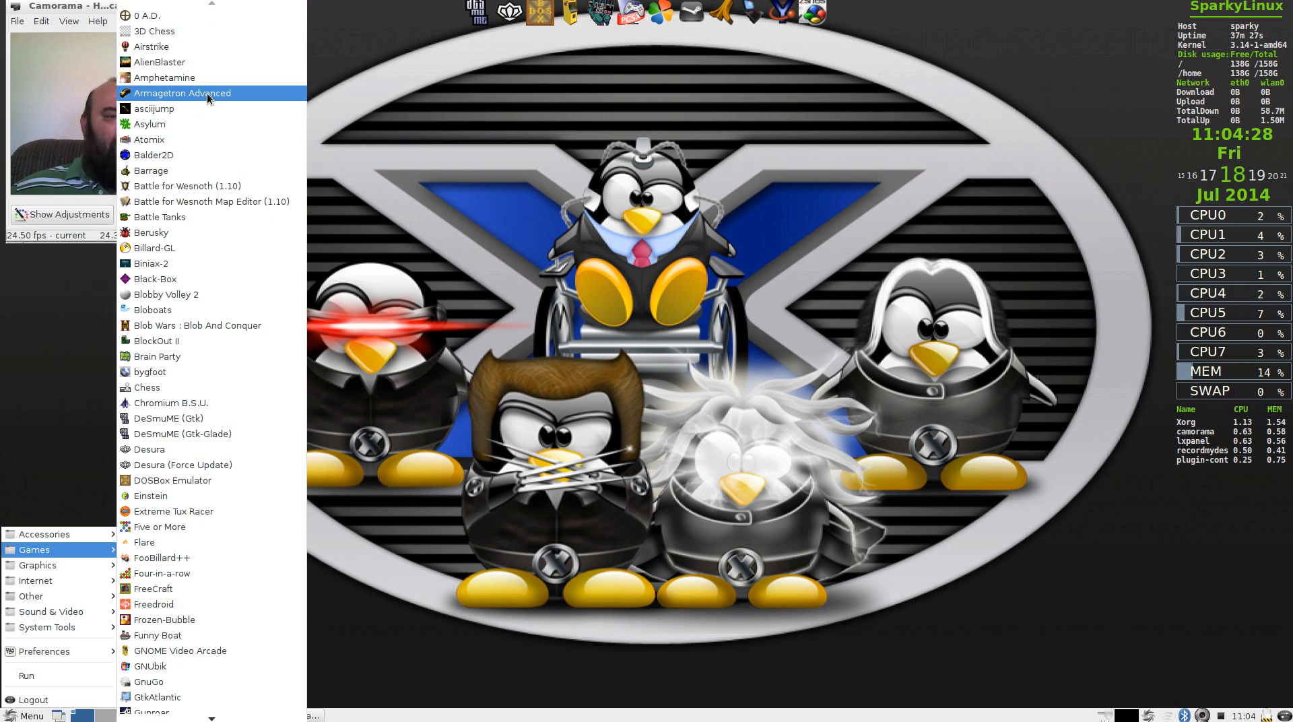
pyautogui.moveTo(208, 98)
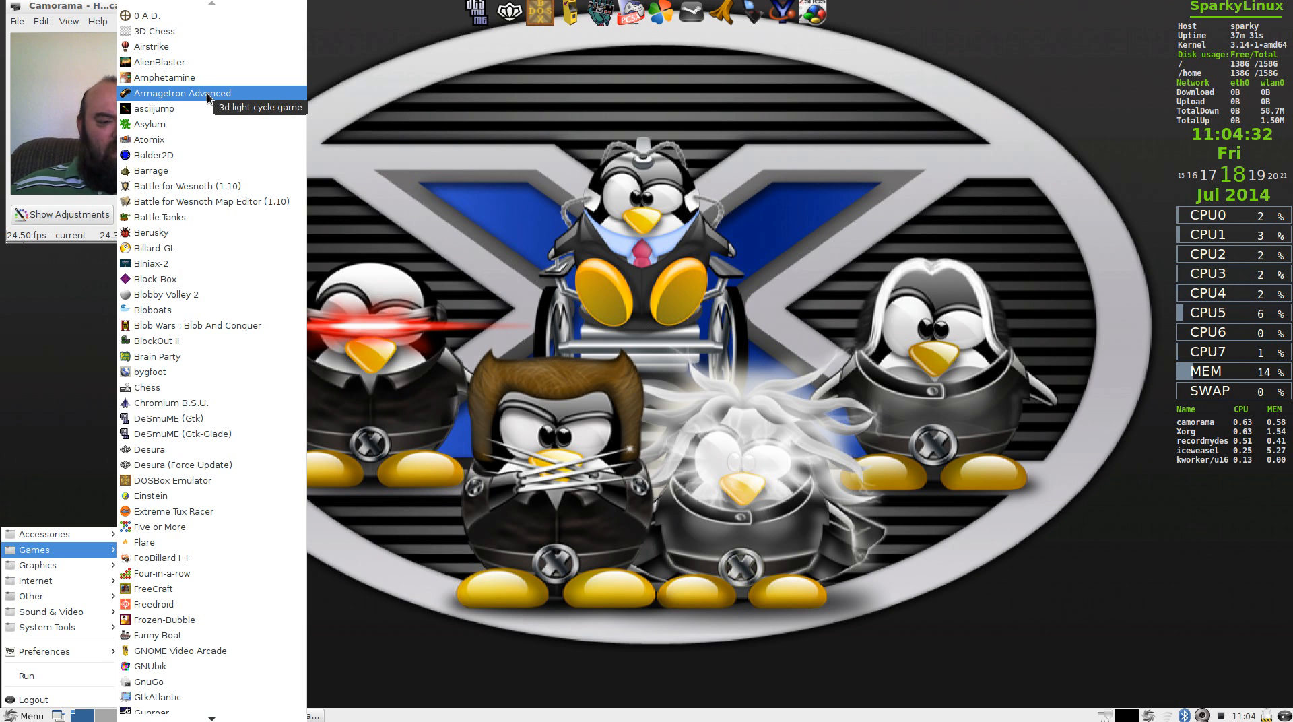
pyautogui.moveTo(147, 233)
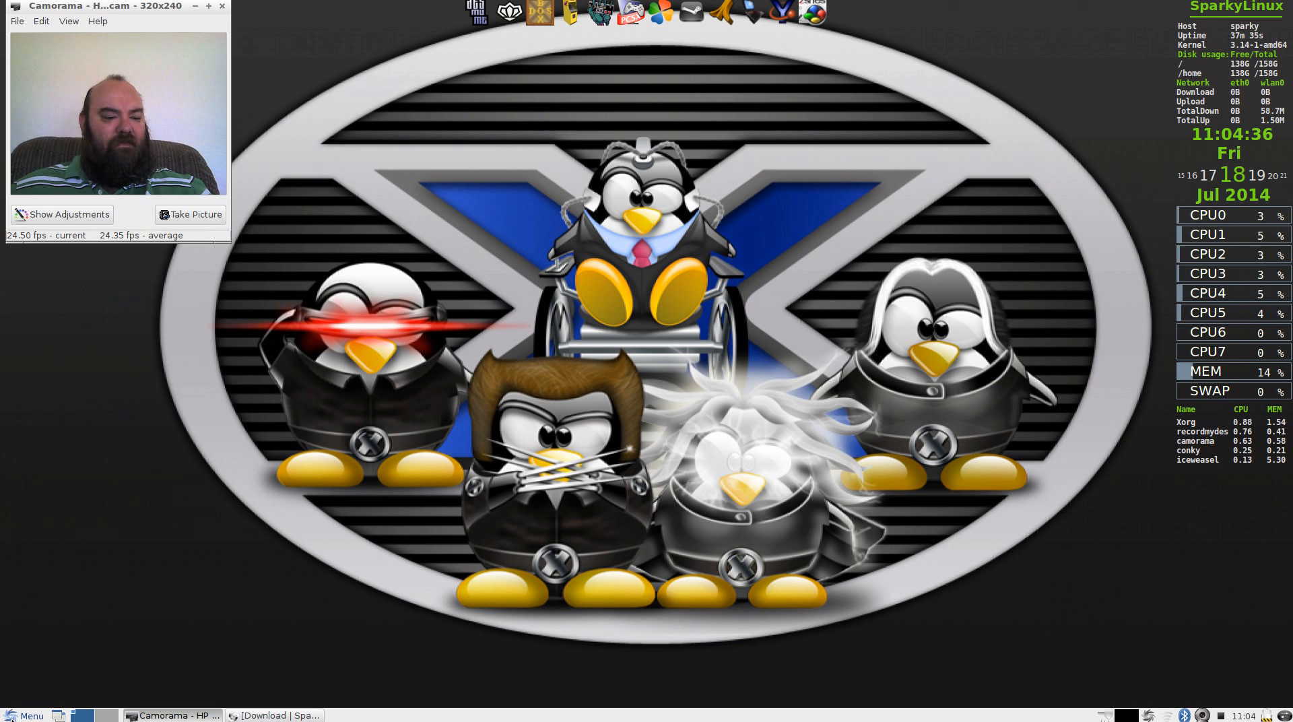
# - Reopen the application menu to reach its Internet and Sound & Video entries
pyautogui.click(35, 581)
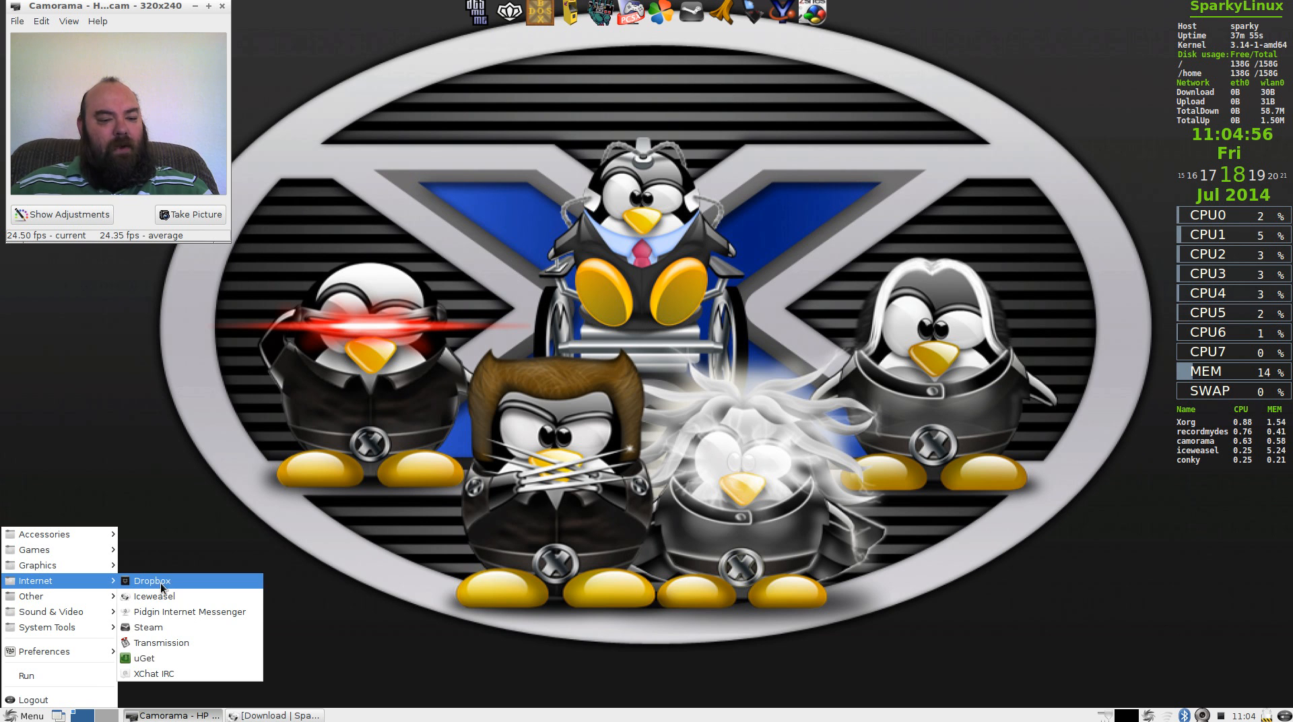
pyautogui.moveTo(178, 597)
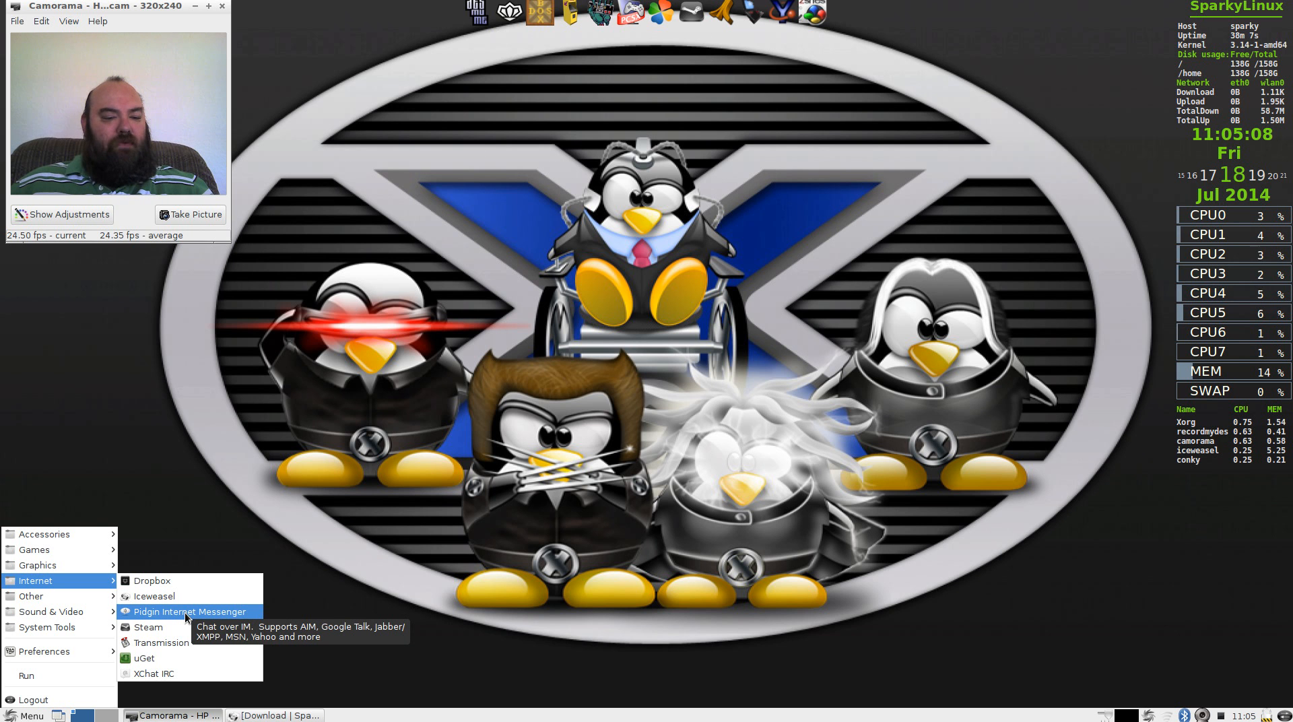
pyautogui.moveTo(200, 653)
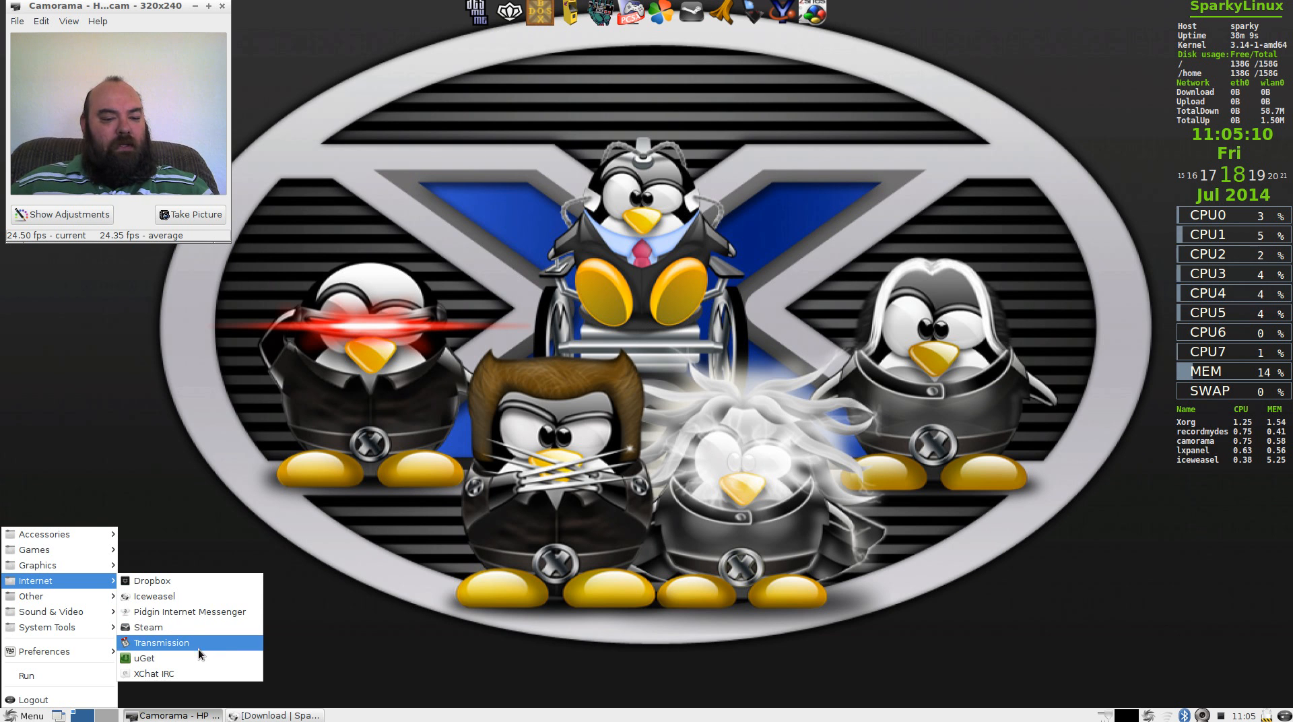
pyautogui.moveTo(198, 652)
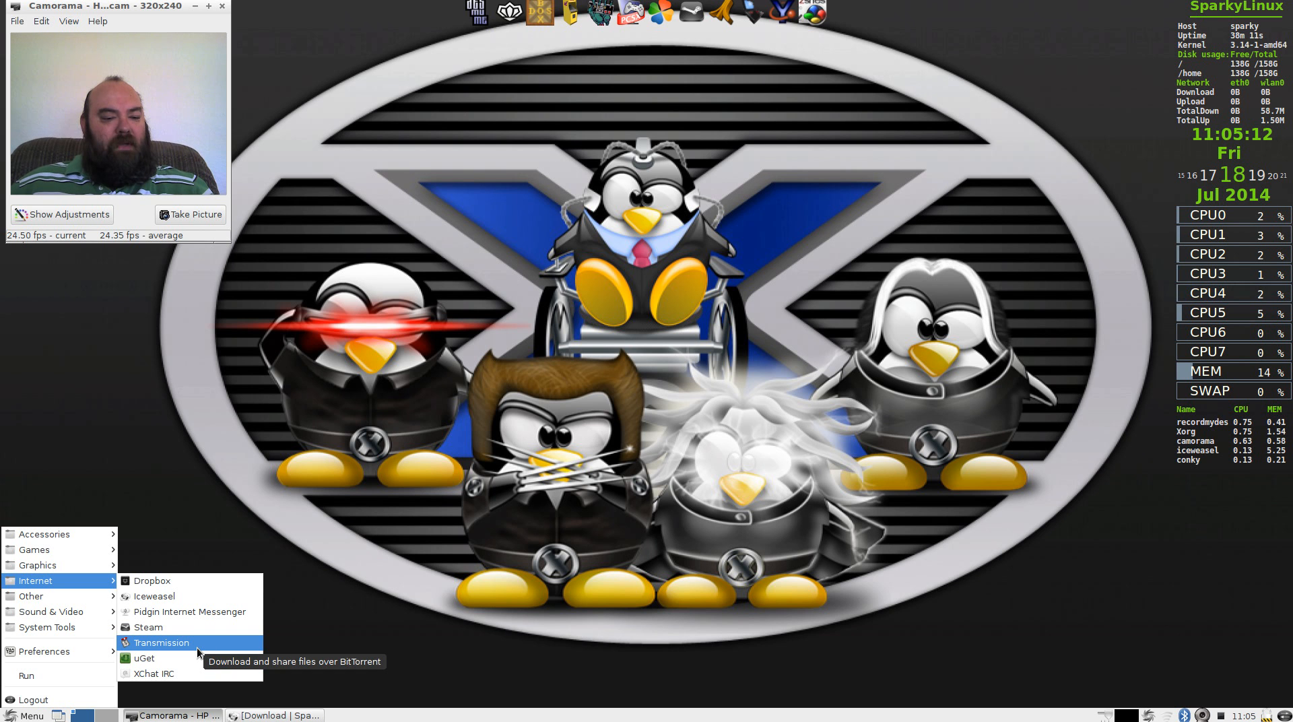
pyautogui.moveTo(177, 674)
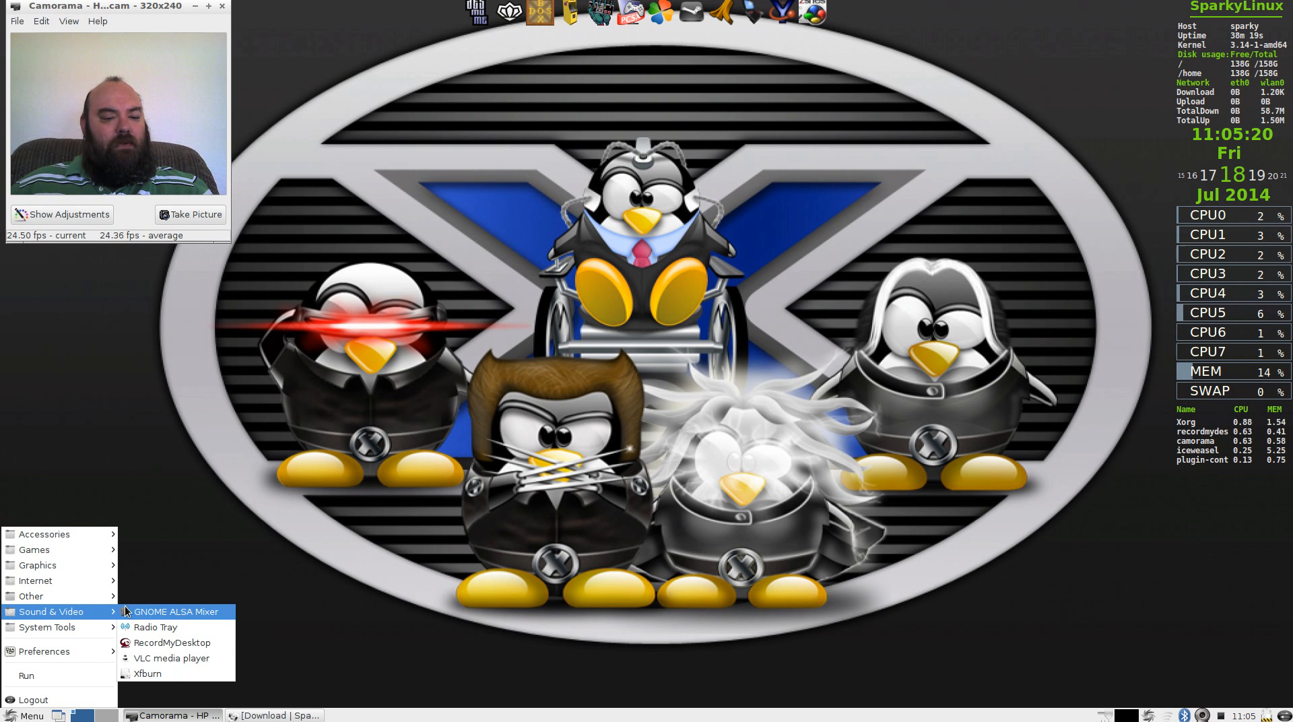
pyautogui.moveTo(172, 642)
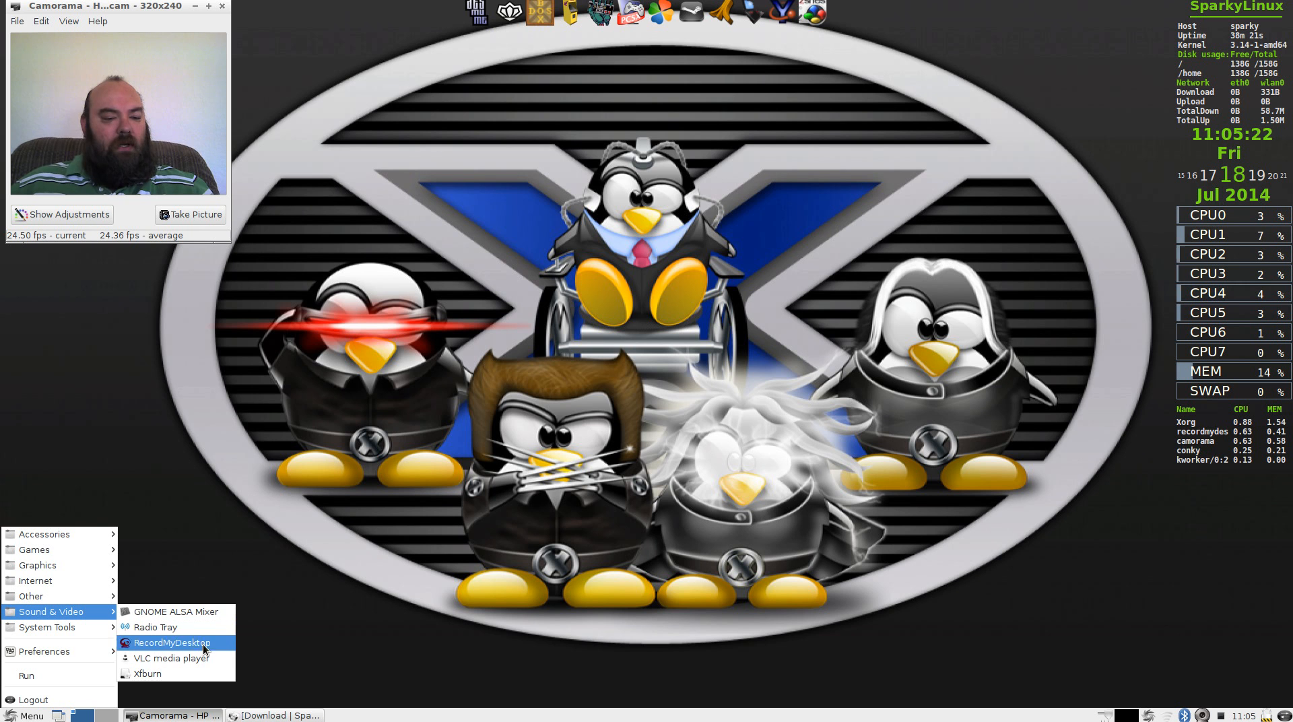
pyautogui.moveTo(207, 659)
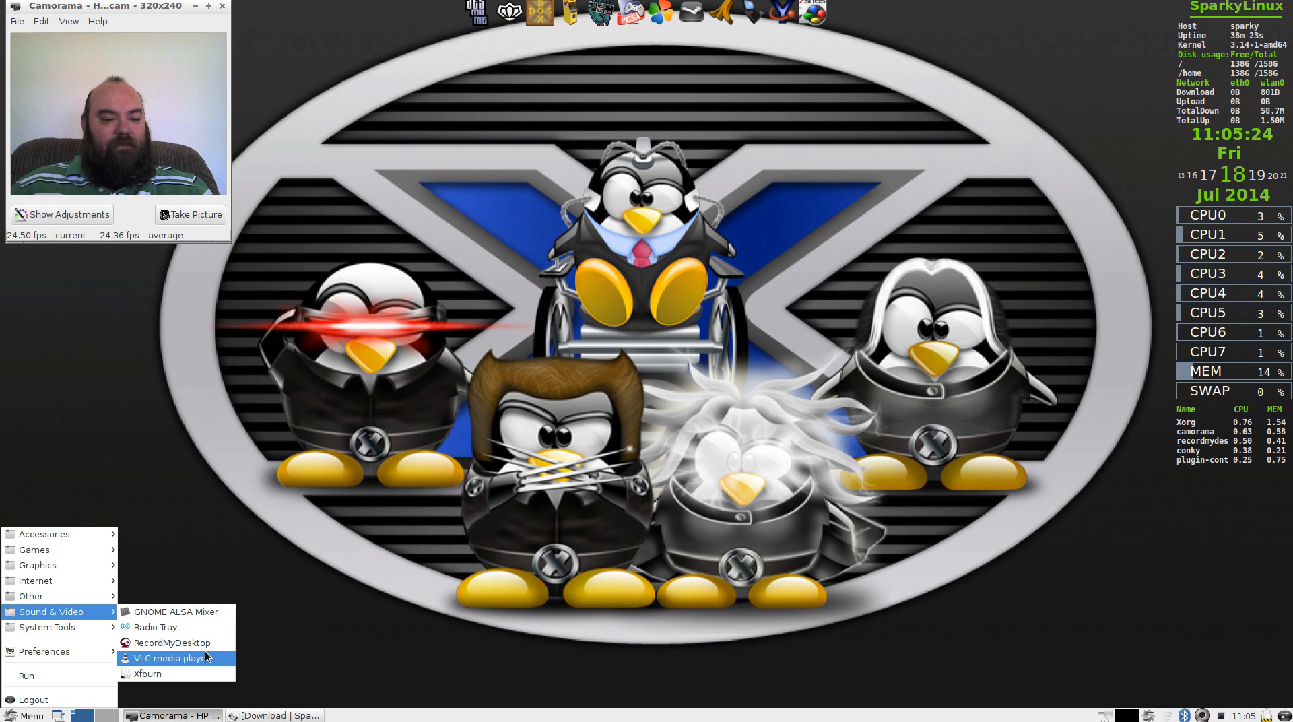
pyautogui.moveTo(207, 659)
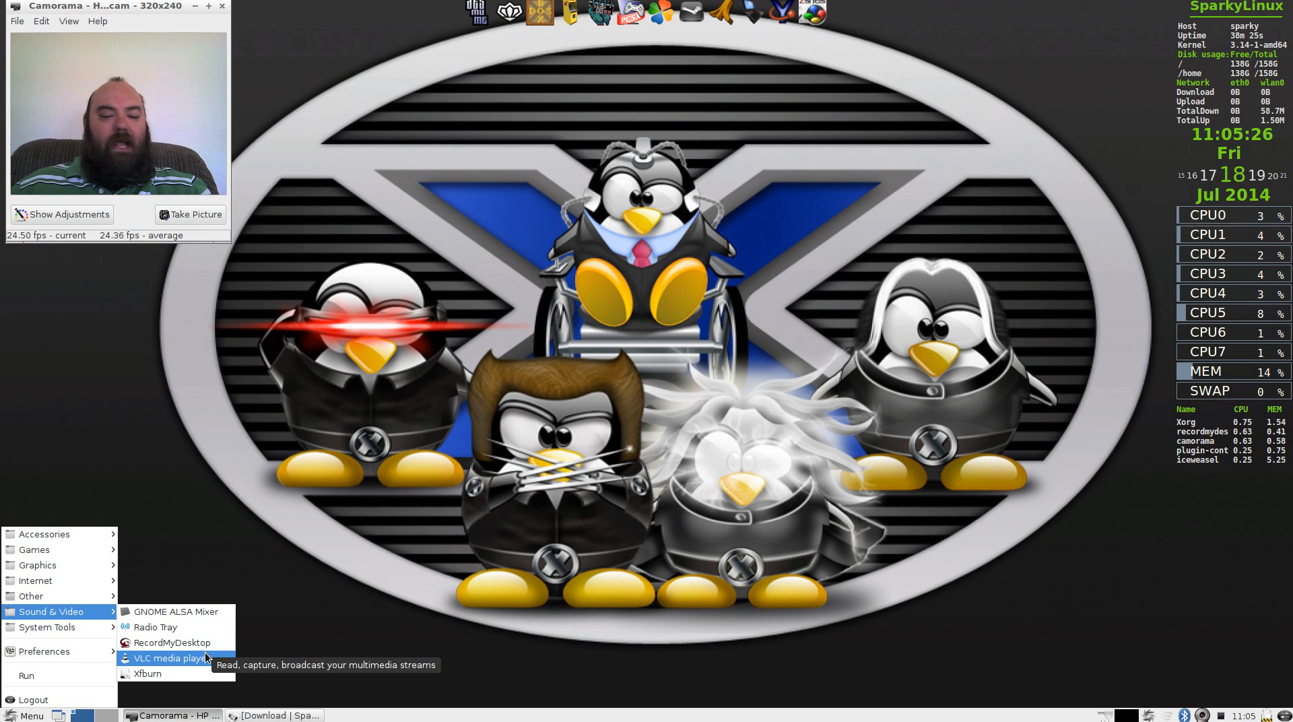
pyautogui.moveTo(156, 674)
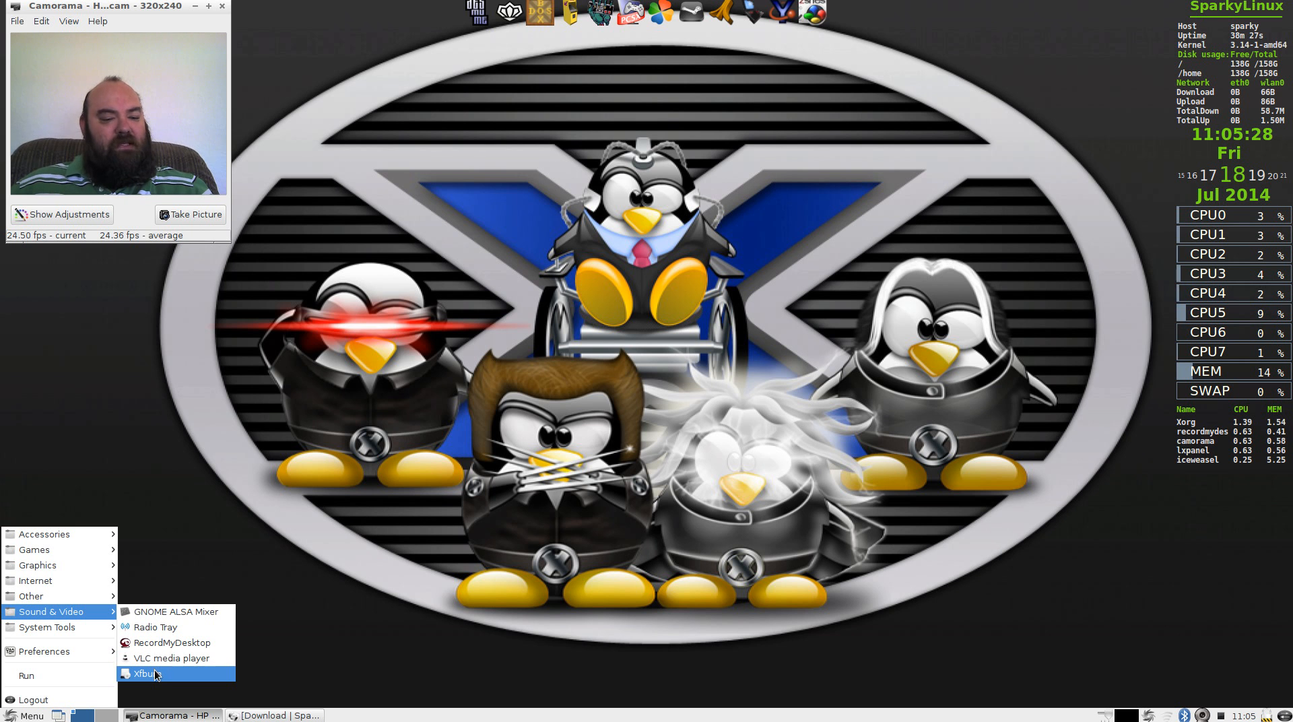
pyautogui.moveTo(156, 675)
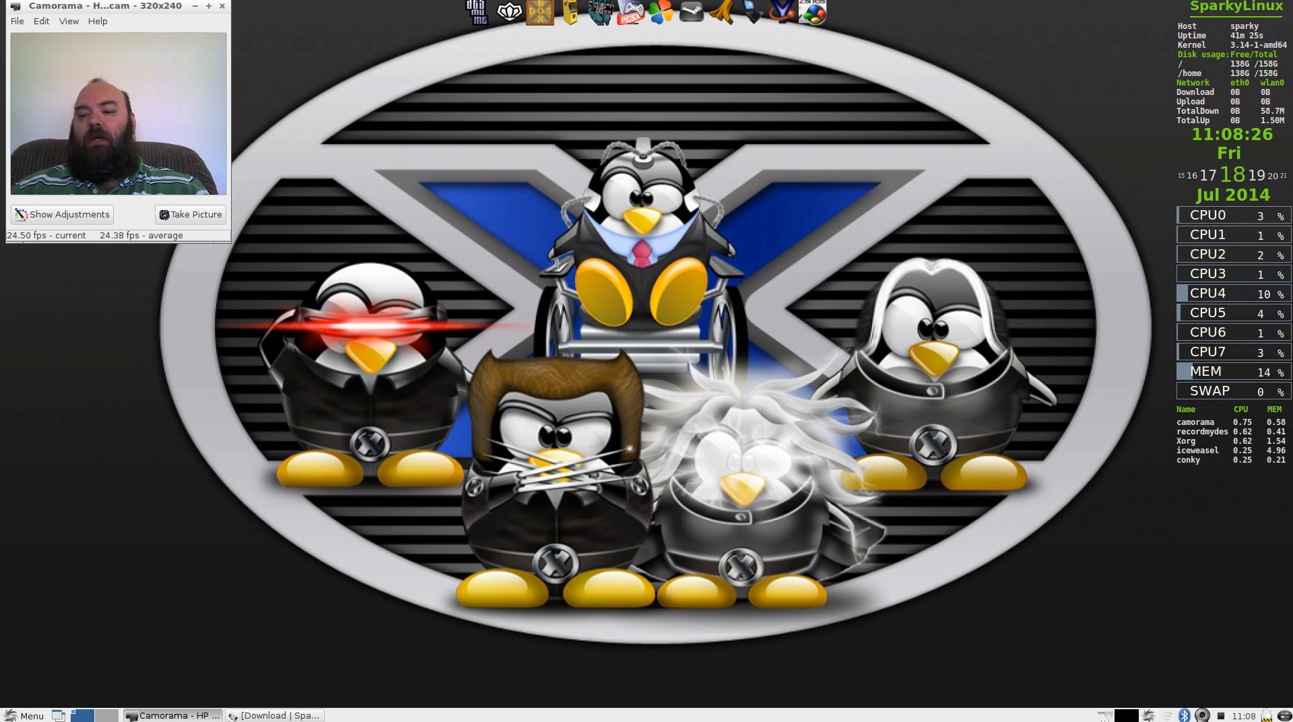
# - Launch Iceweasel and search Google for 'sparky linux'
pyautogui.click(27, 715)
pyautogui.write('s')
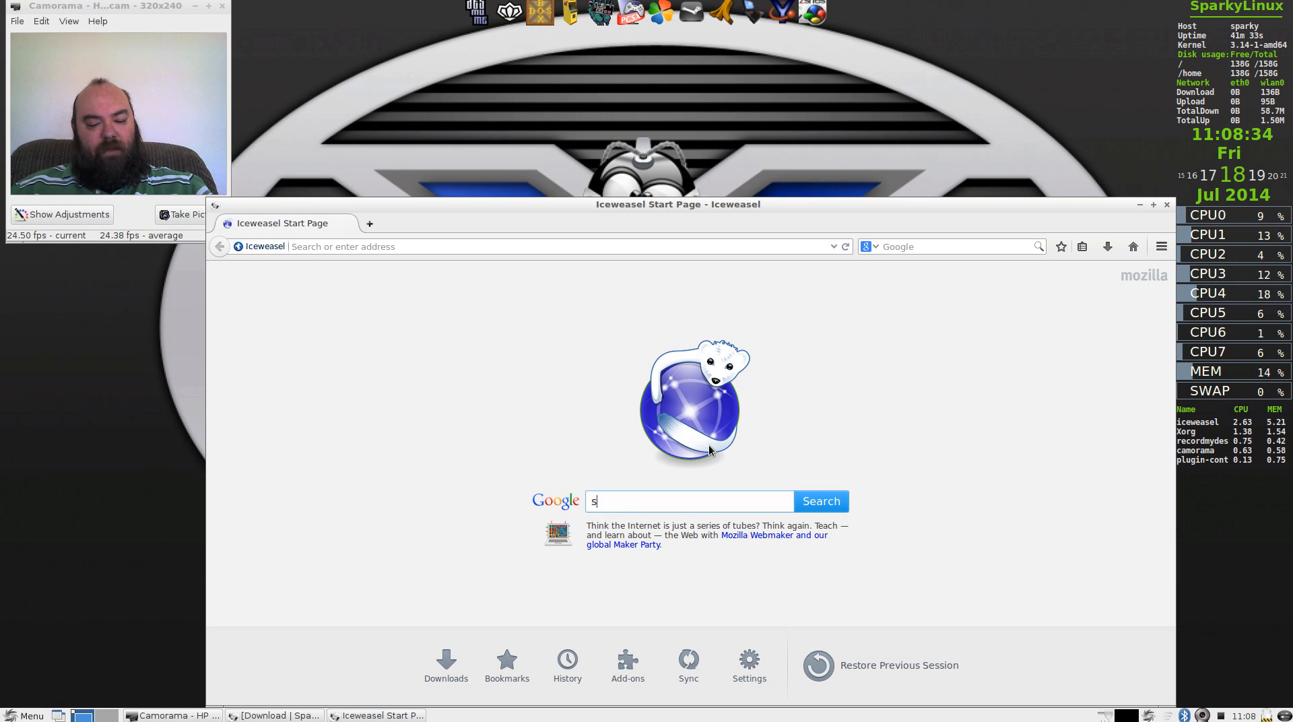
pyautogui.write('parky linux')
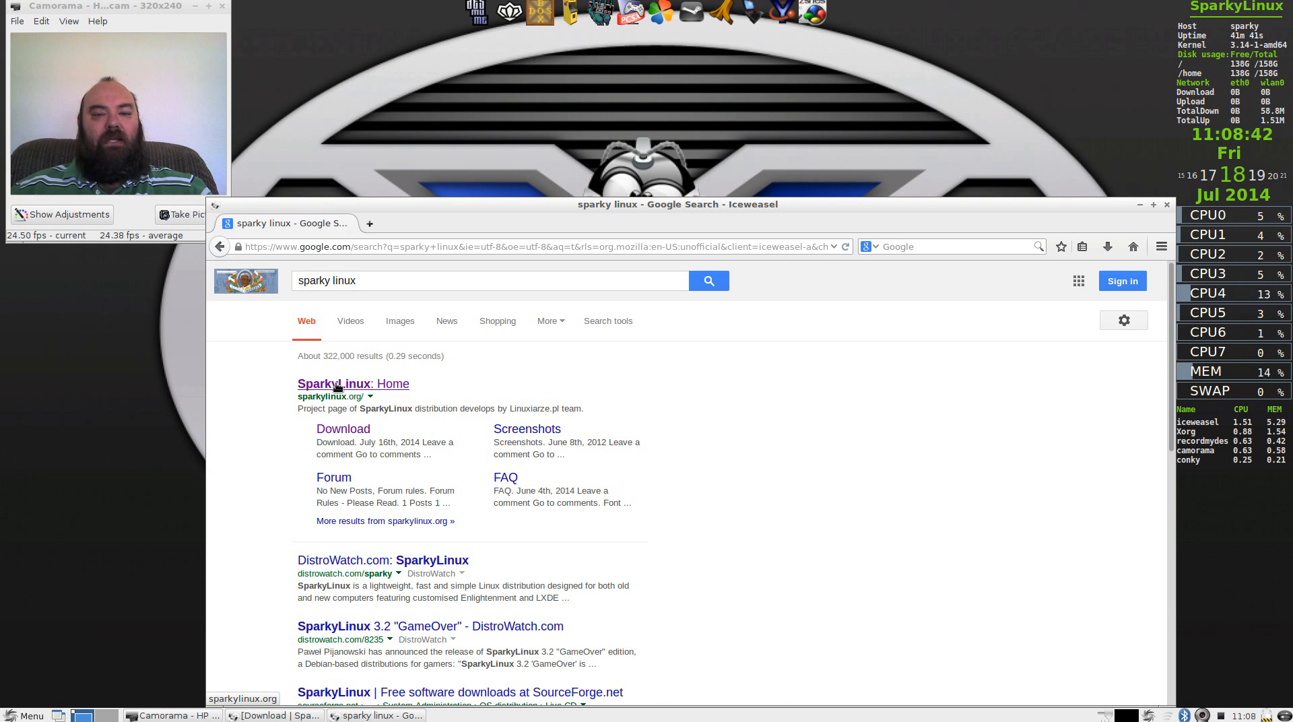
# - Load sparkylinux.org from the 'SparkyLinux: Home' result and scroll to its features list
pyautogui.click(343, 384)
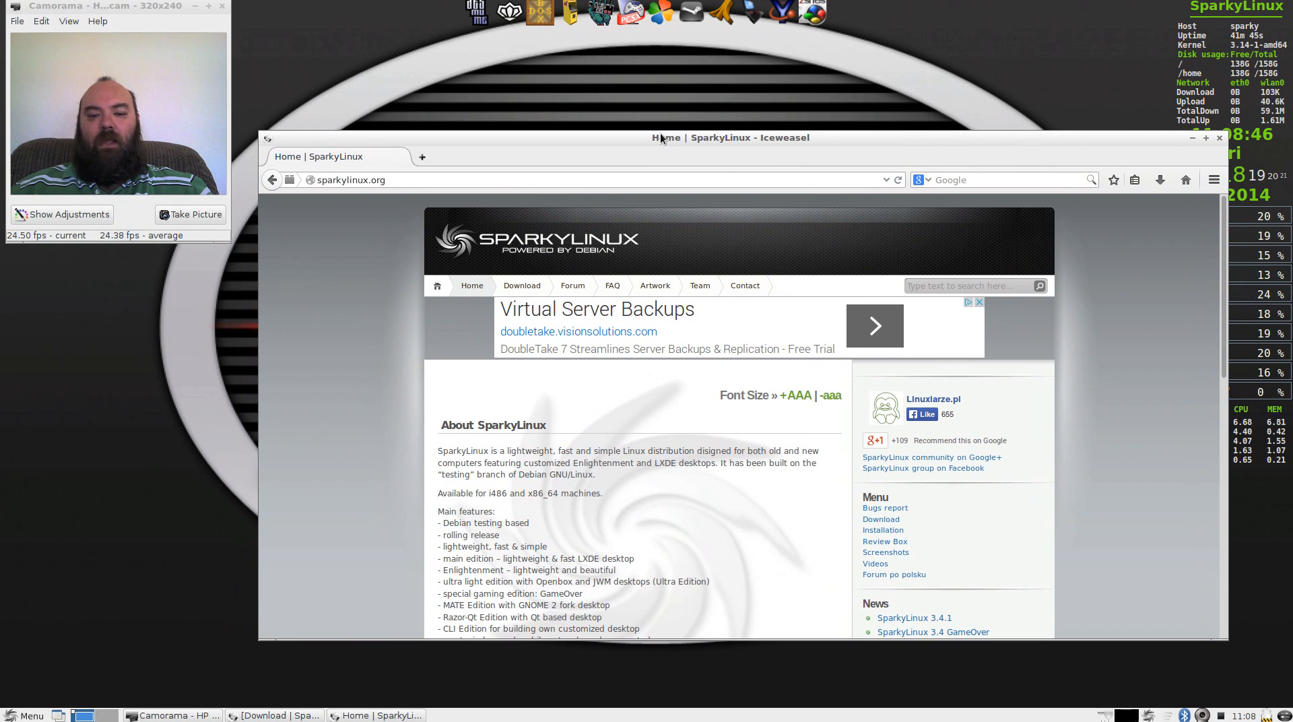
pyautogui.moveTo(699, 380)
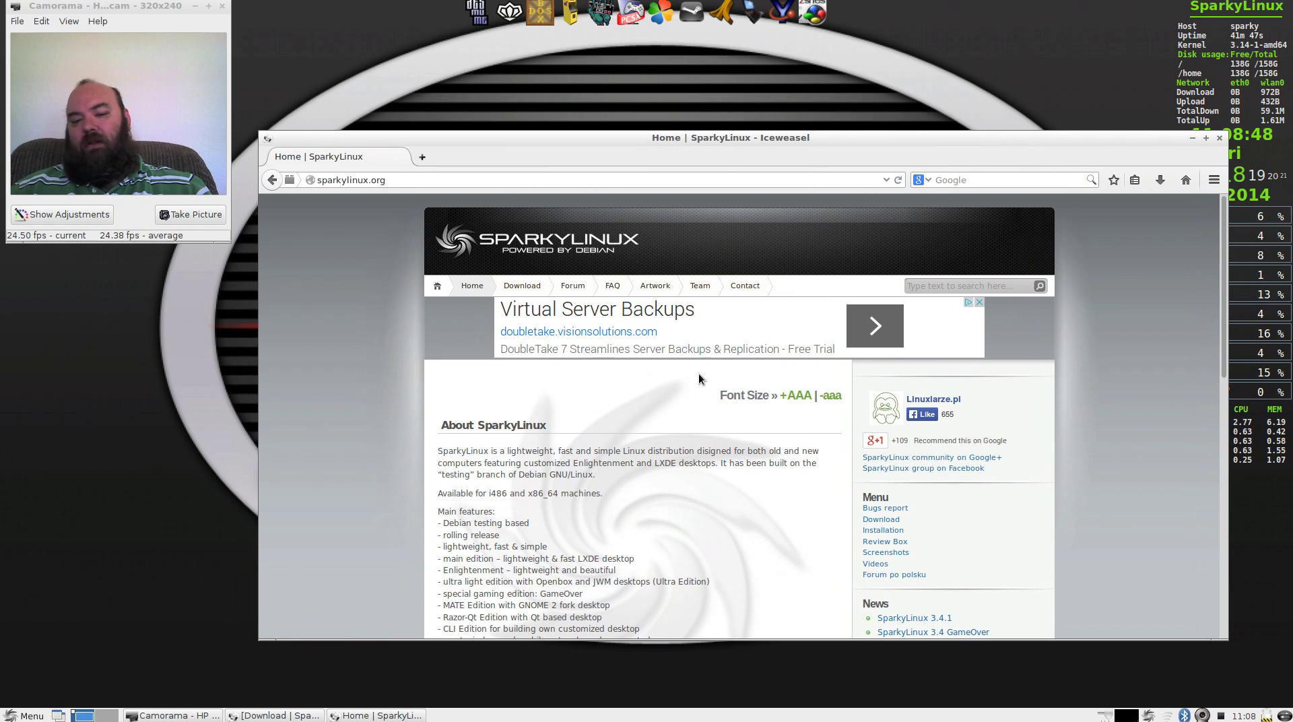
pyautogui.scroll(-3)
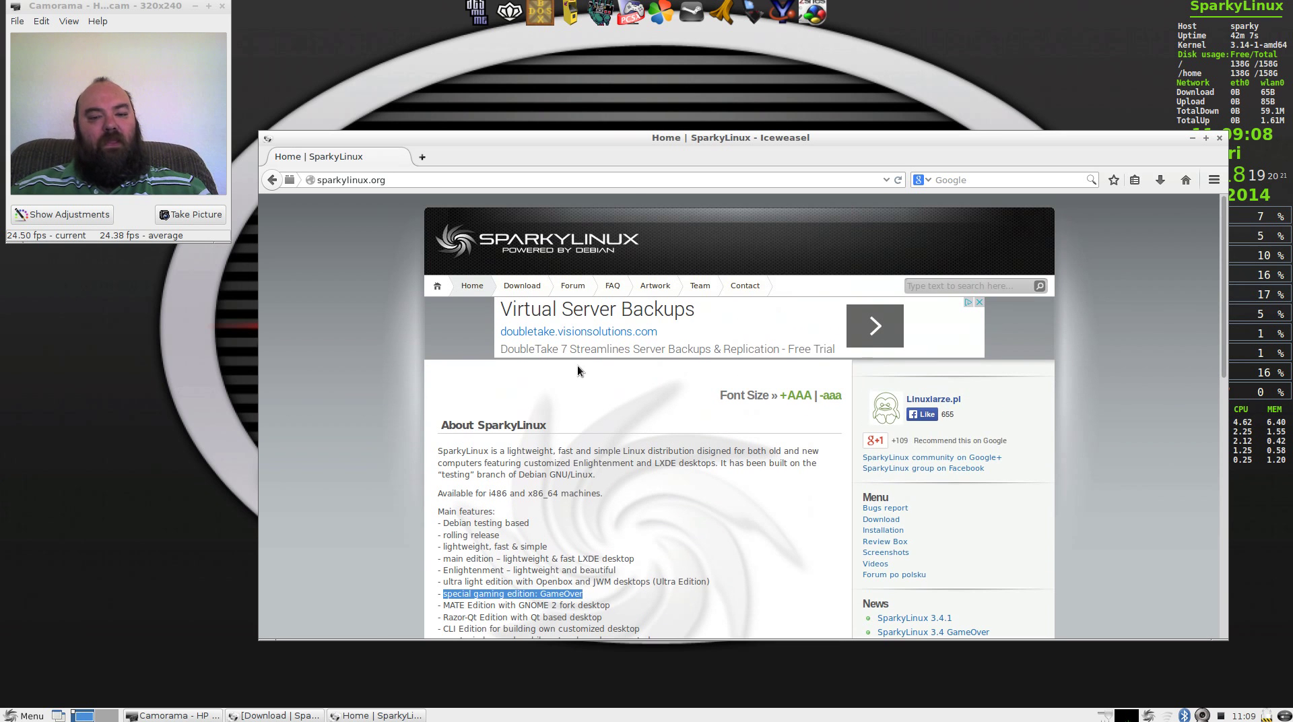
pyautogui.moveTo(523, 291)
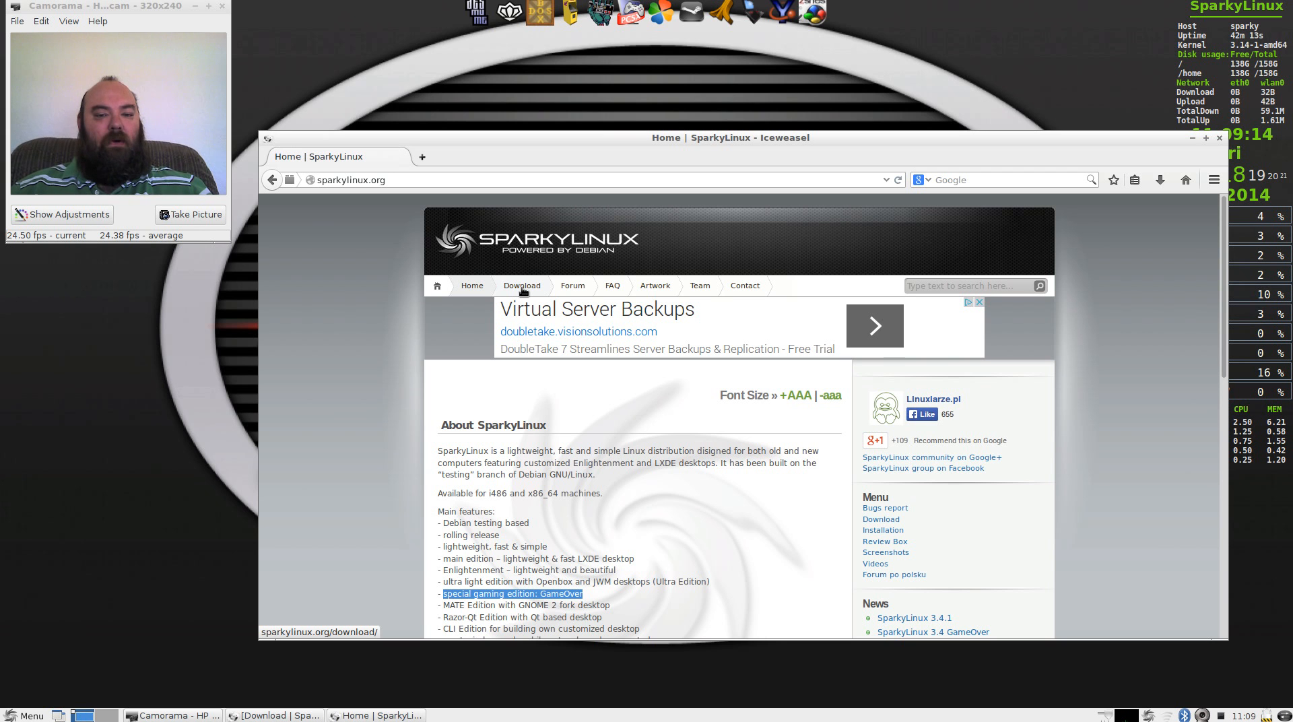
# - Go to the Download page and scroll through the 3.4 editions, GameOver and the development releases
pyautogui.click(521, 286)
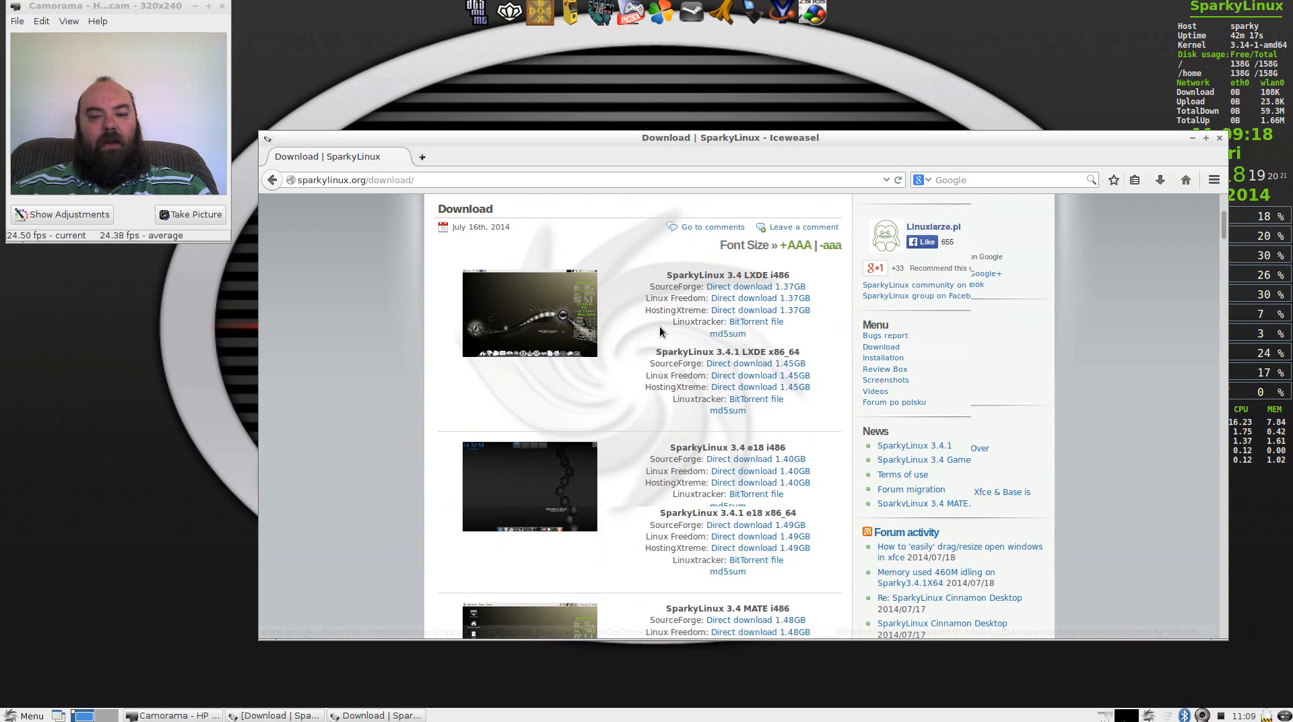
pyautogui.scroll(-3)
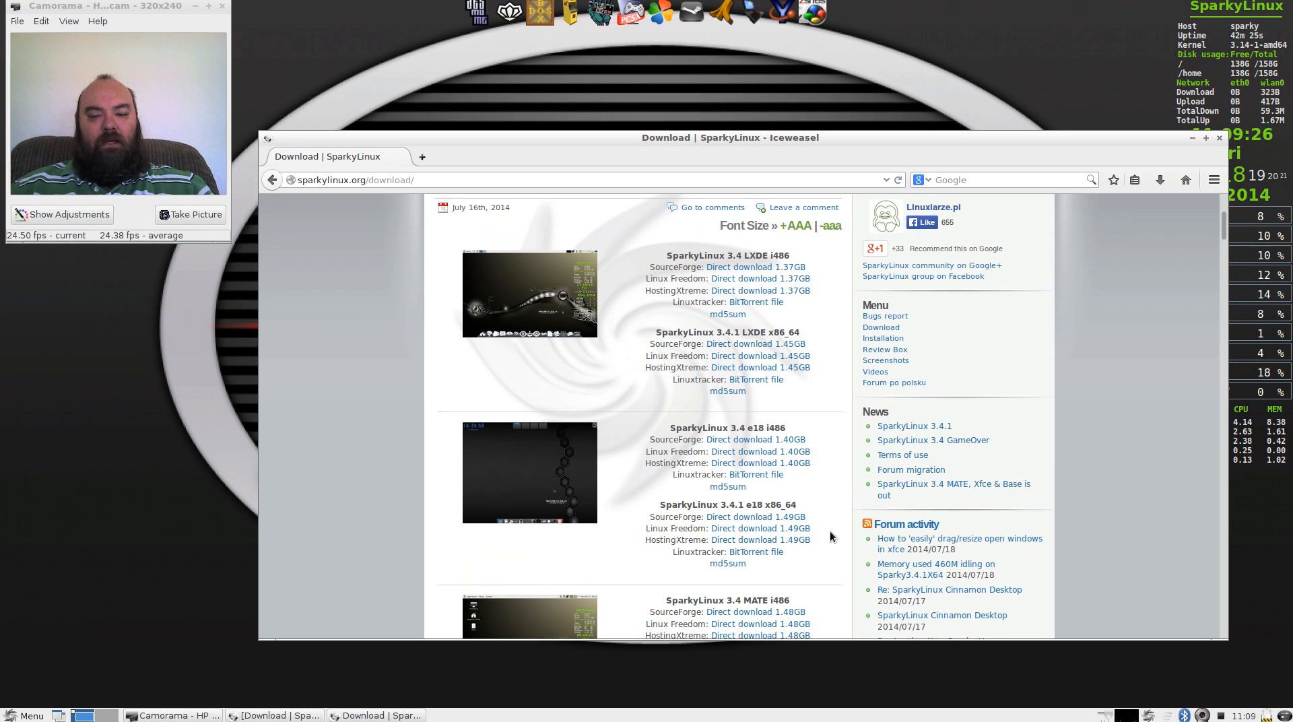
pyautogui.scroll(-3)
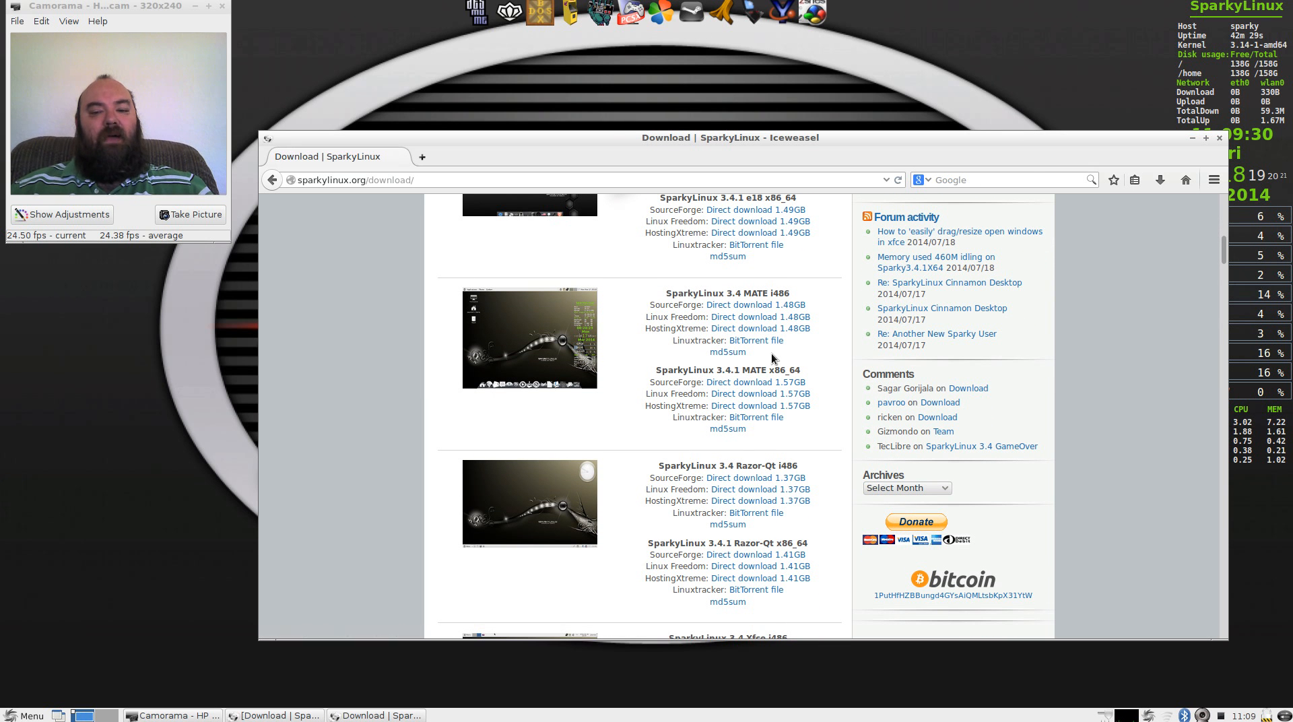
pyautogui.moveTo(813, 361)
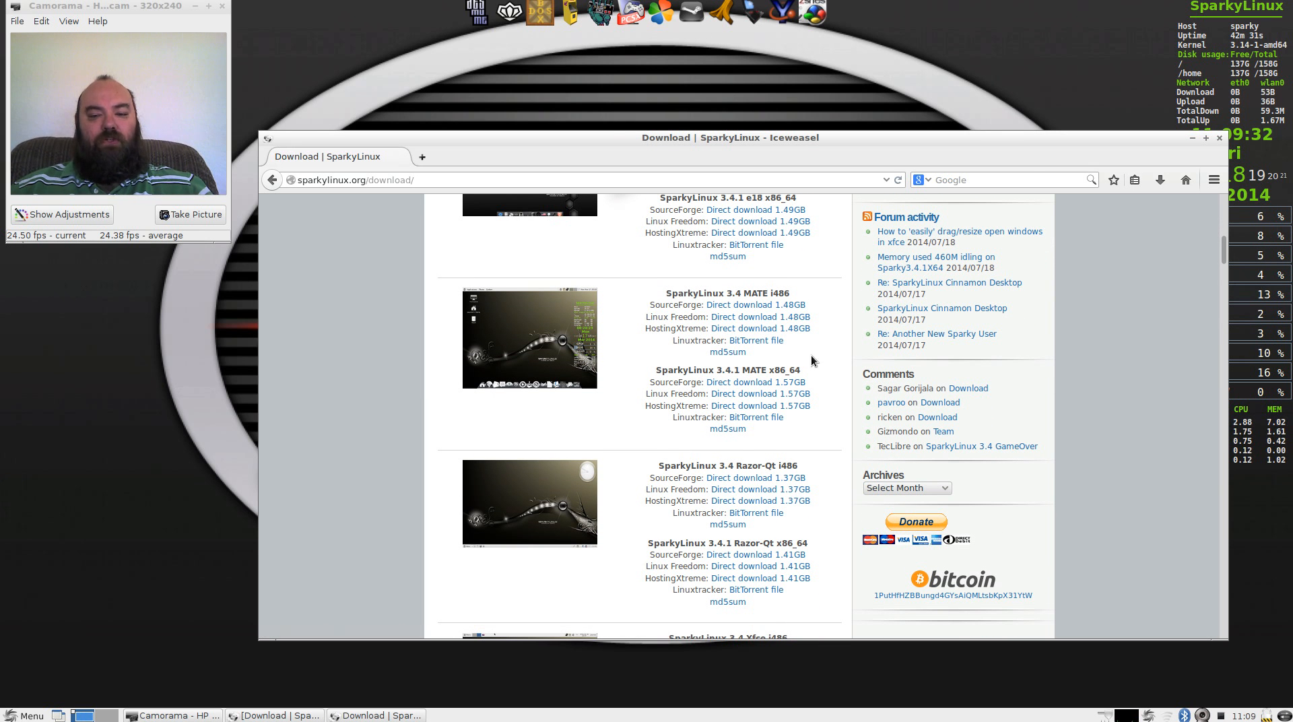
pyautogui.moveTo(835, 428)
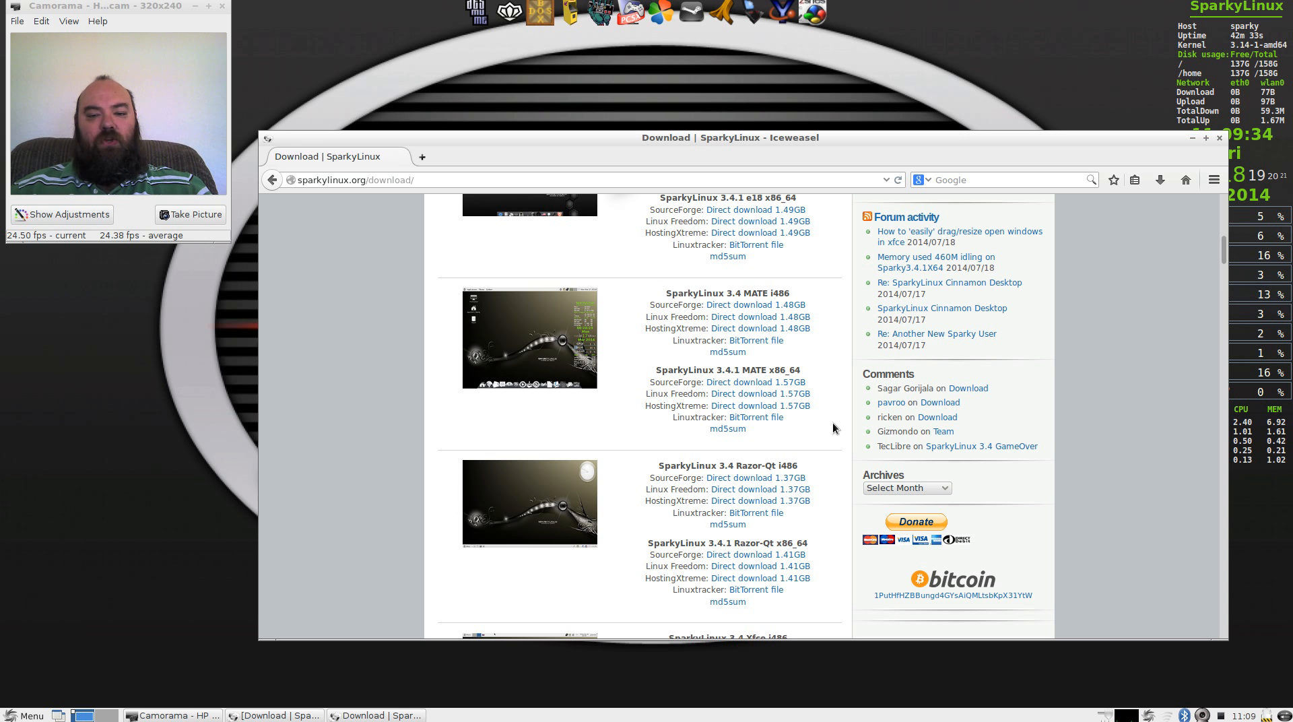
pyautogui.scroll(-3)
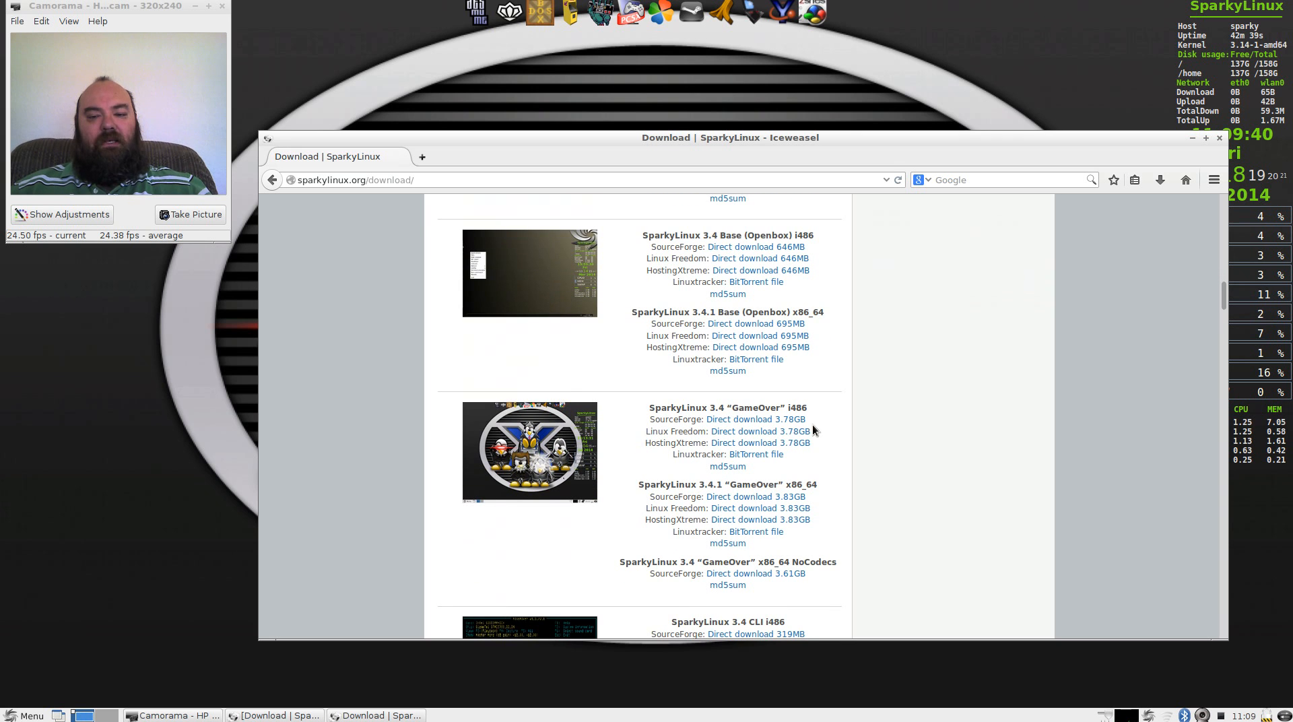
pyautogui.moveTo(793, 443)
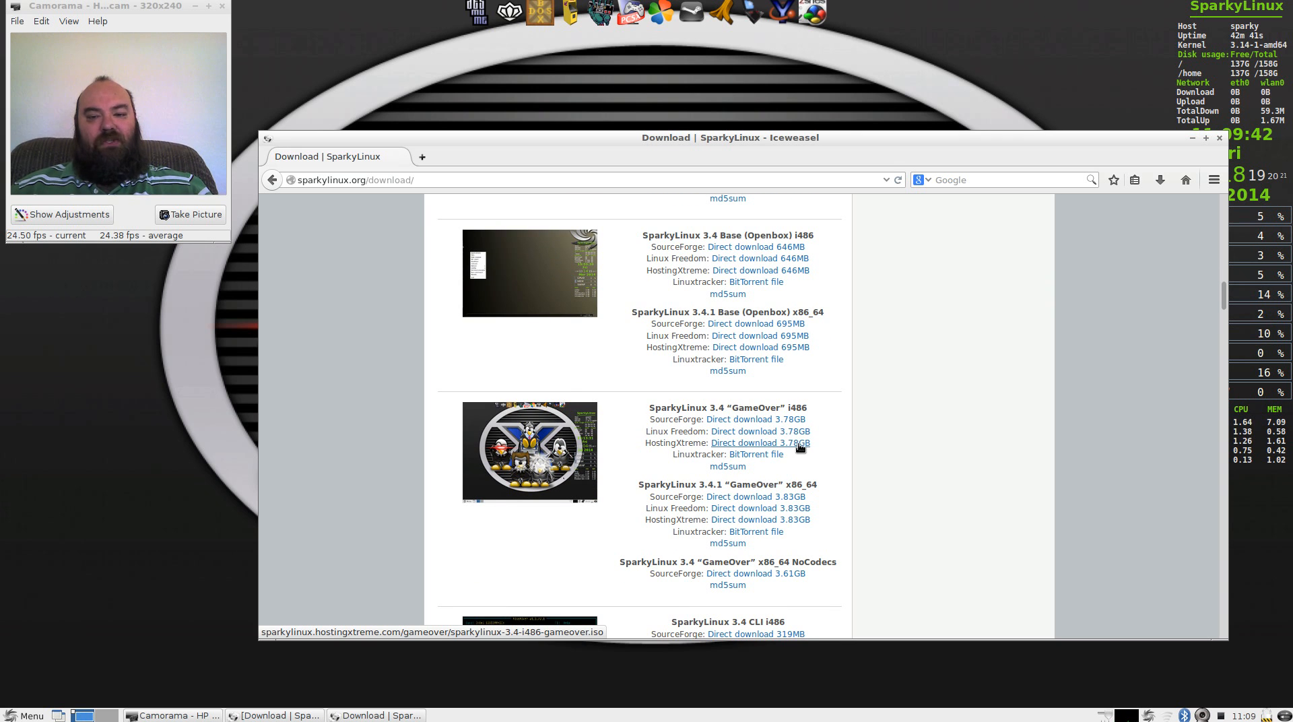
pyautogui.scroll(3)
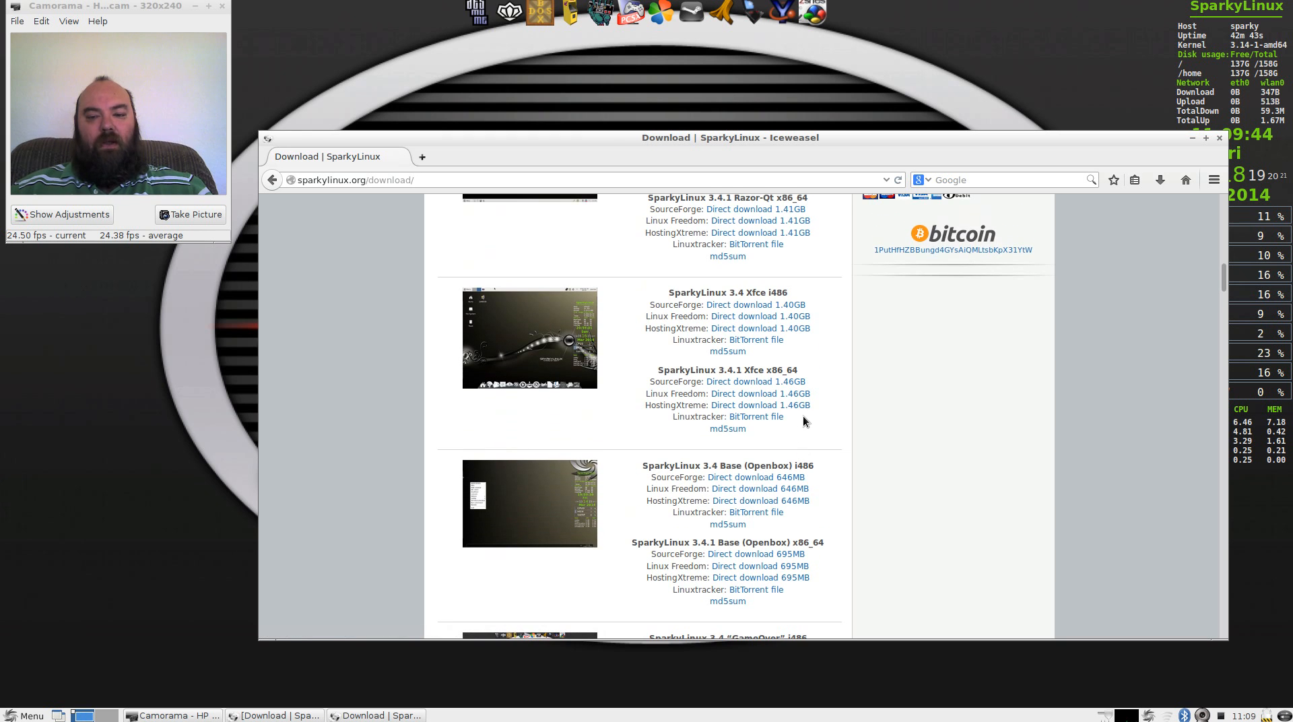
pyautogui.scroll(-3)
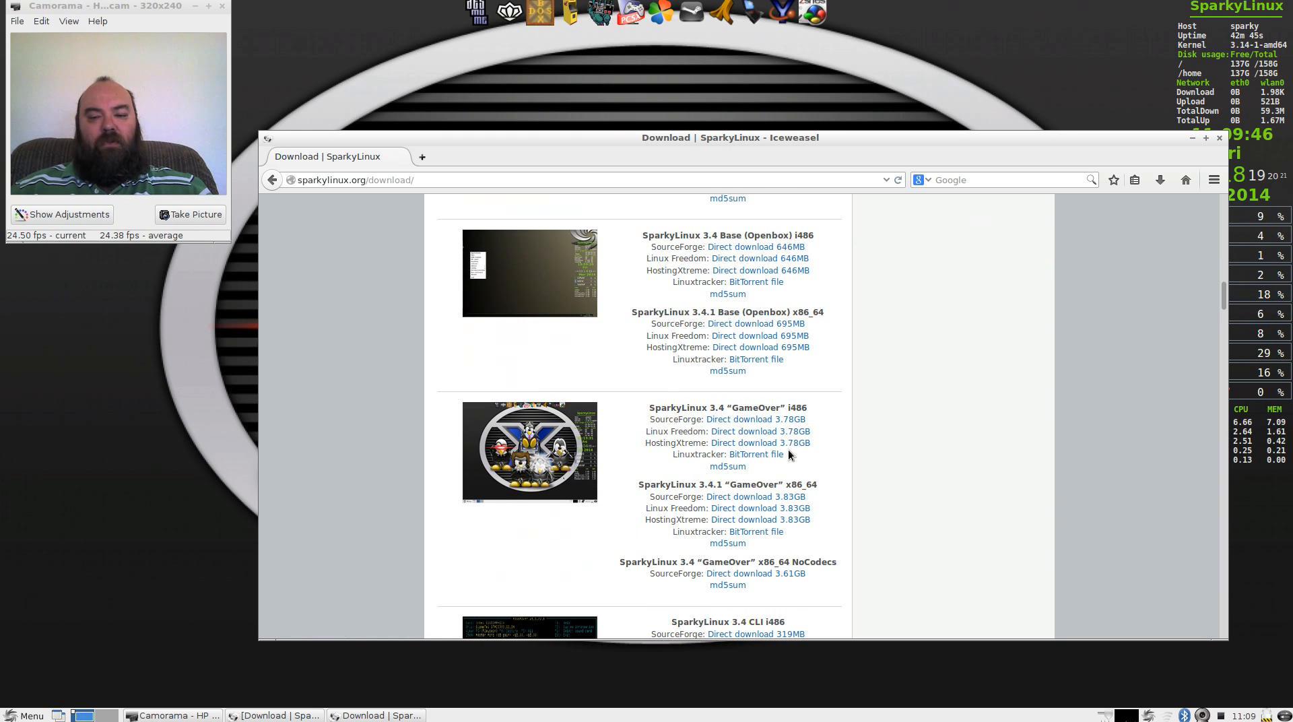
pyautogui.moveTo(808, 540)
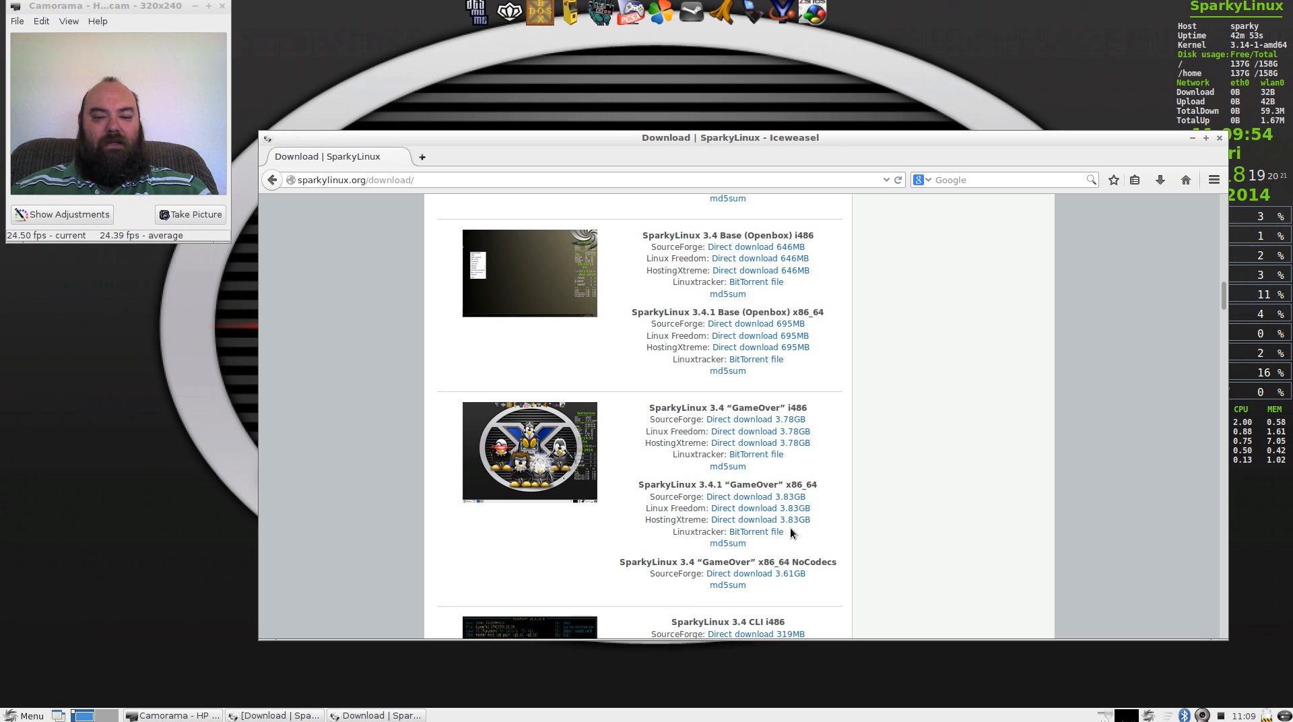
pyautogui.scroll(-3)
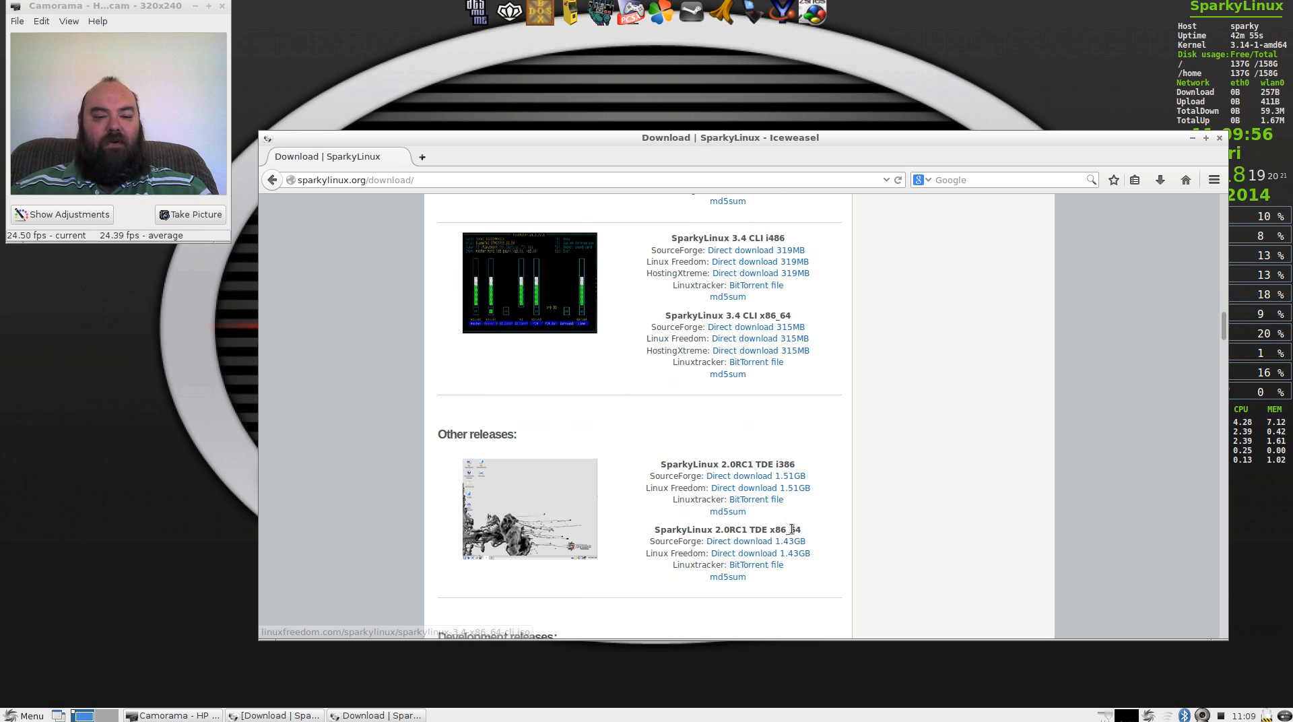
pyautogui.scroll(-3)
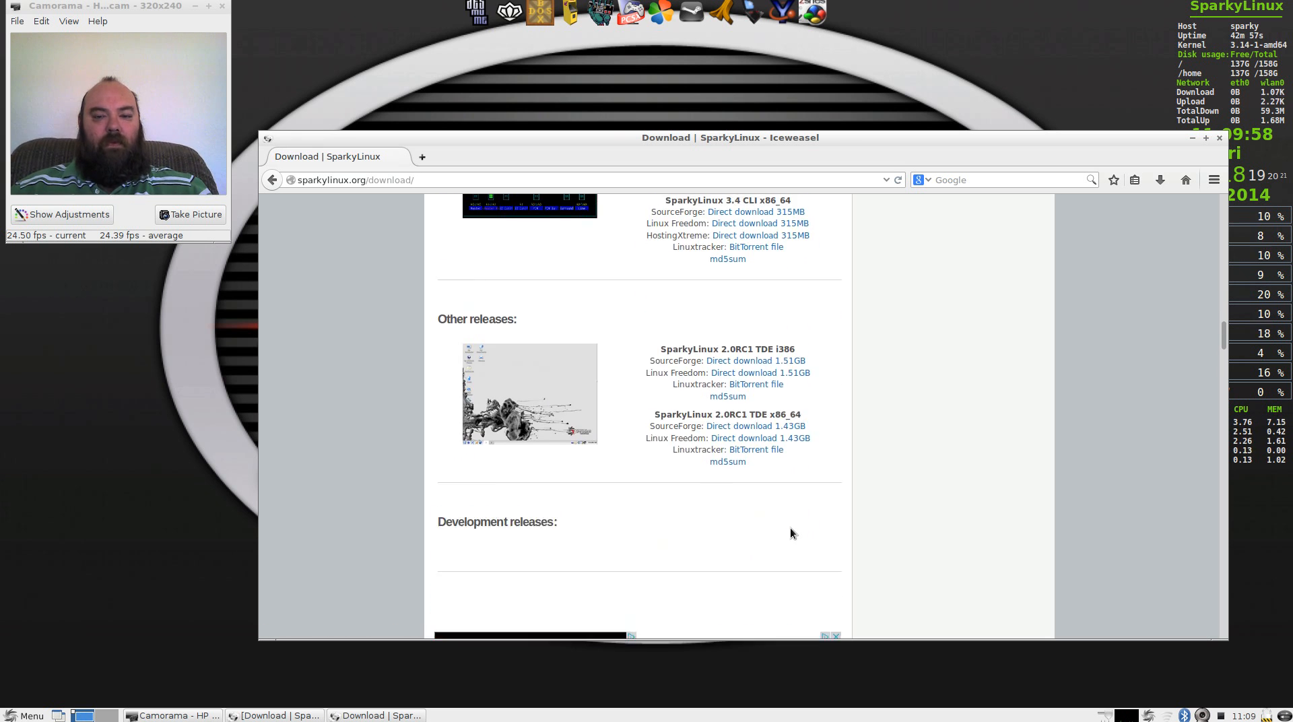